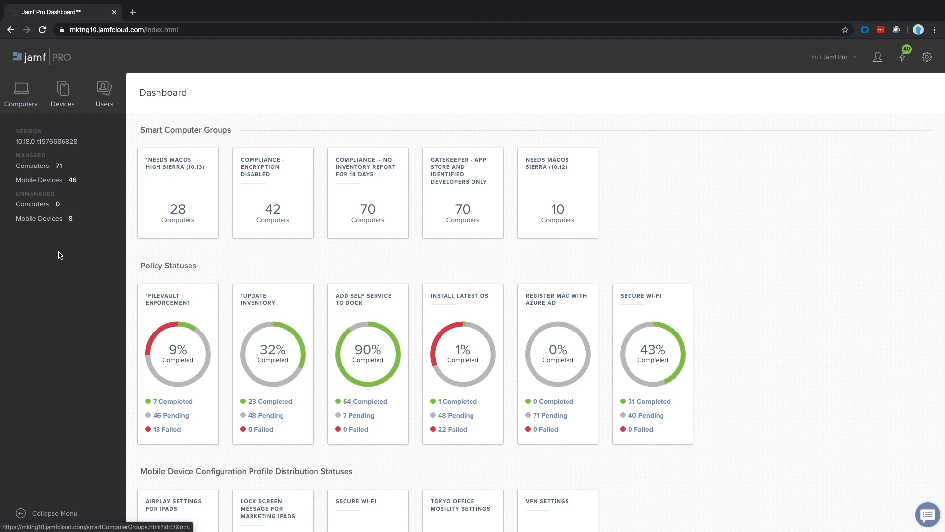
pyautogui.moveTo(68, 256)
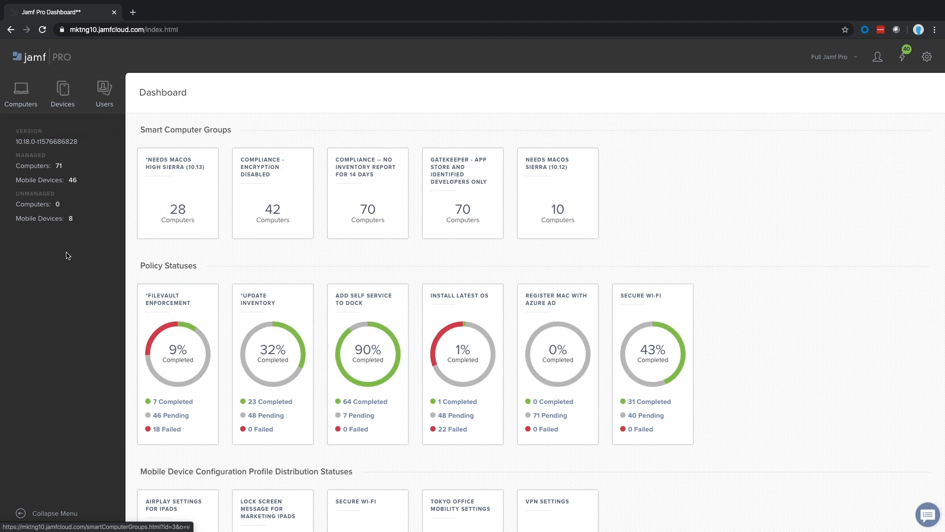
# Go from Global Management's Automated Device Enrollment settings to the macOS PreStage enrollment
pyautogui.scroll(-3)
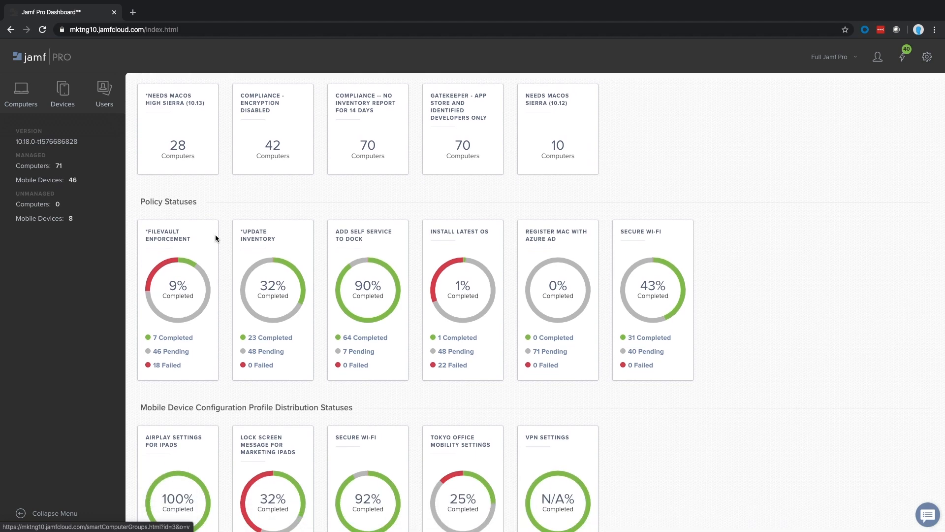
pyautogui.scroll(-3)
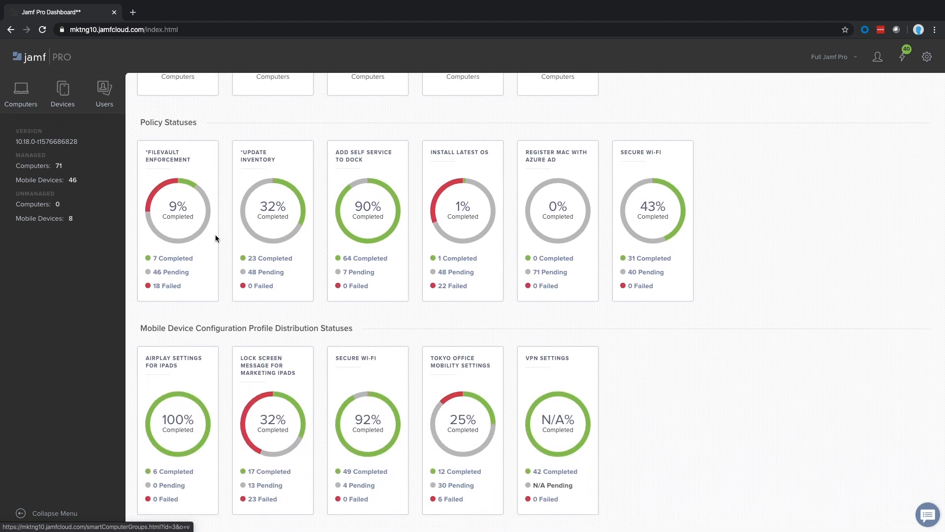
pyautogui.scroll(-3)
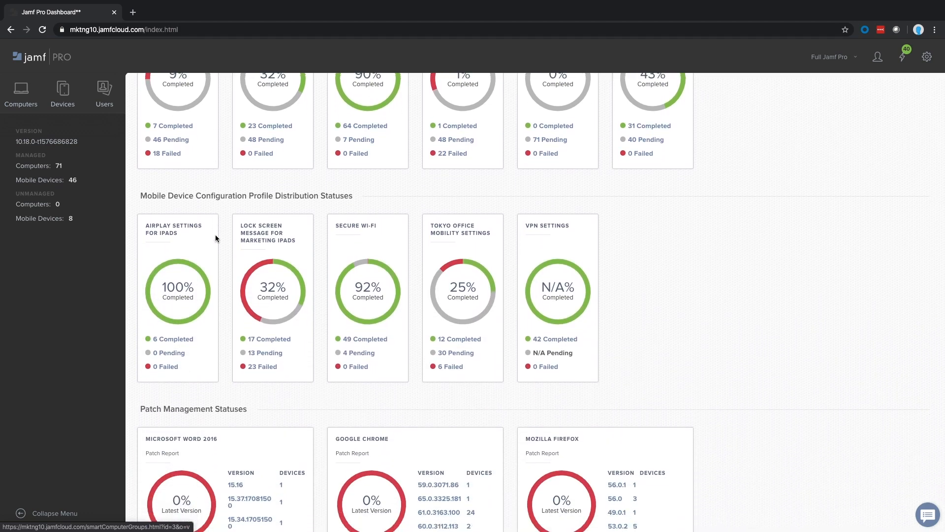
pyautogui.scroll(-3)
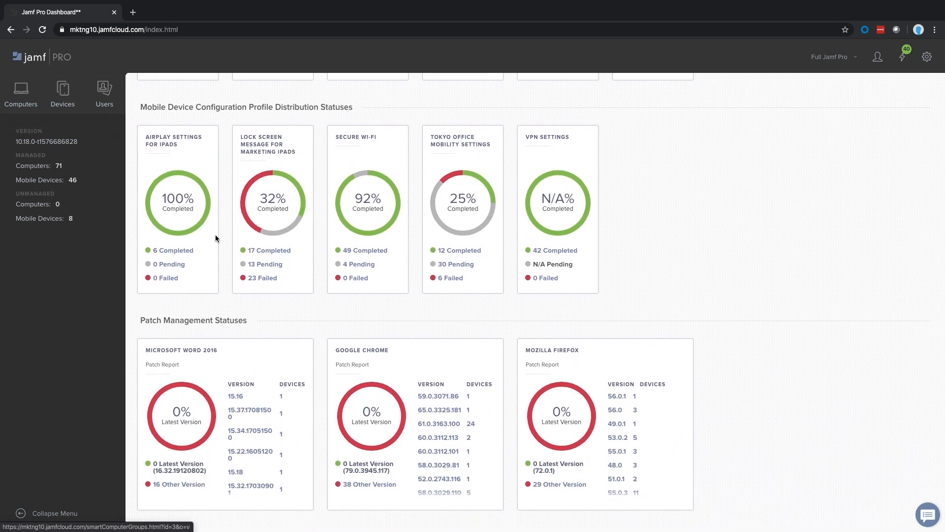
pyautogui.moveTo(221, 264)
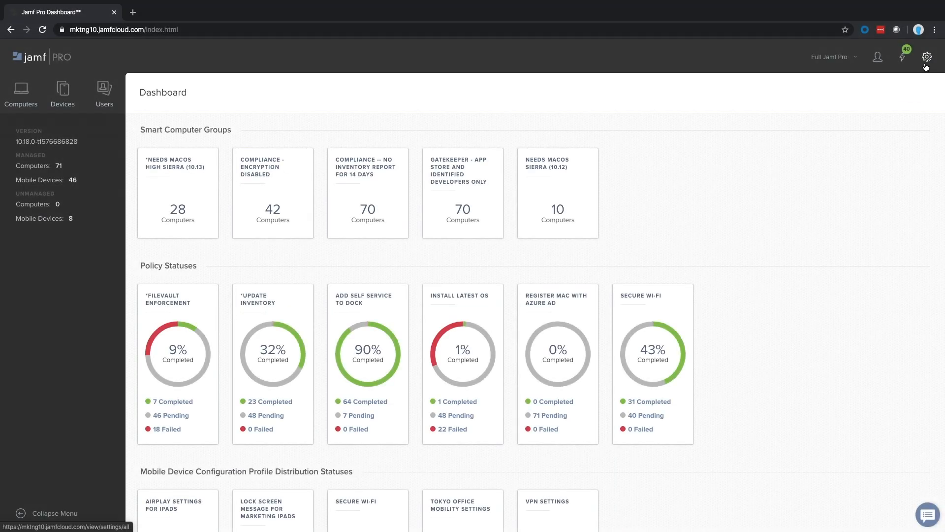
pyautogui.click(927, 57)
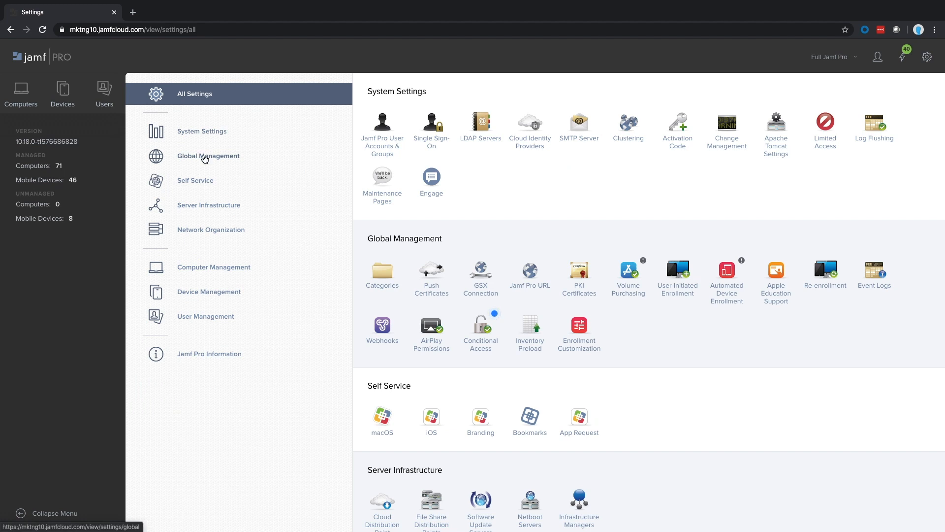
pyautogui.click(208, 155)
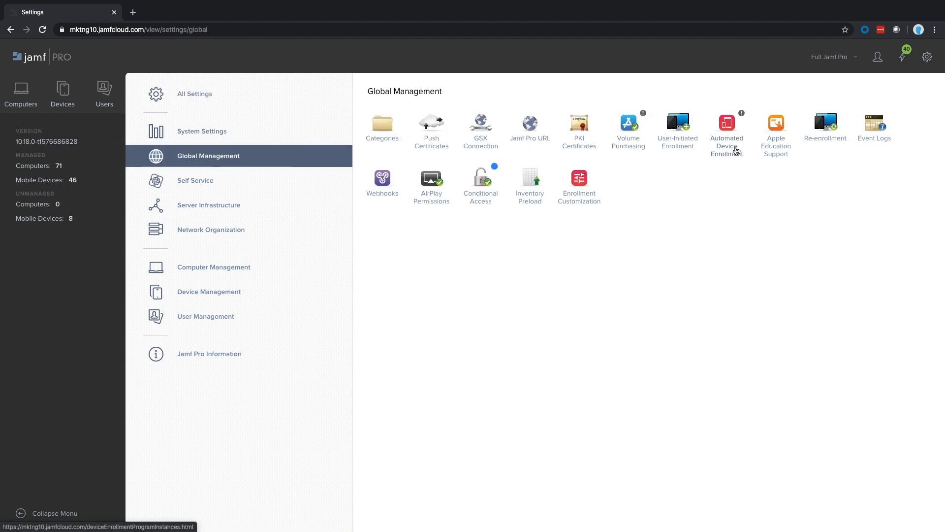
pyautogui.click(726, 123)
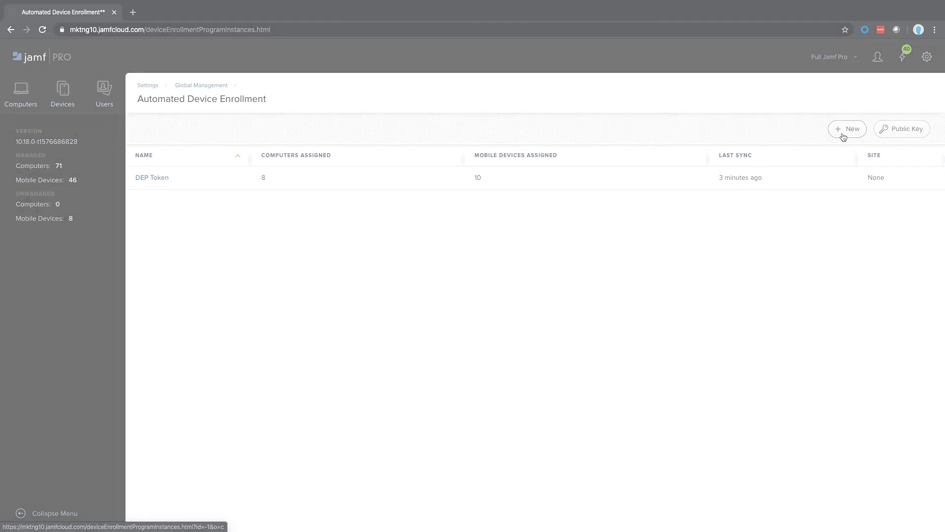
pyautogui.click(20, 91)
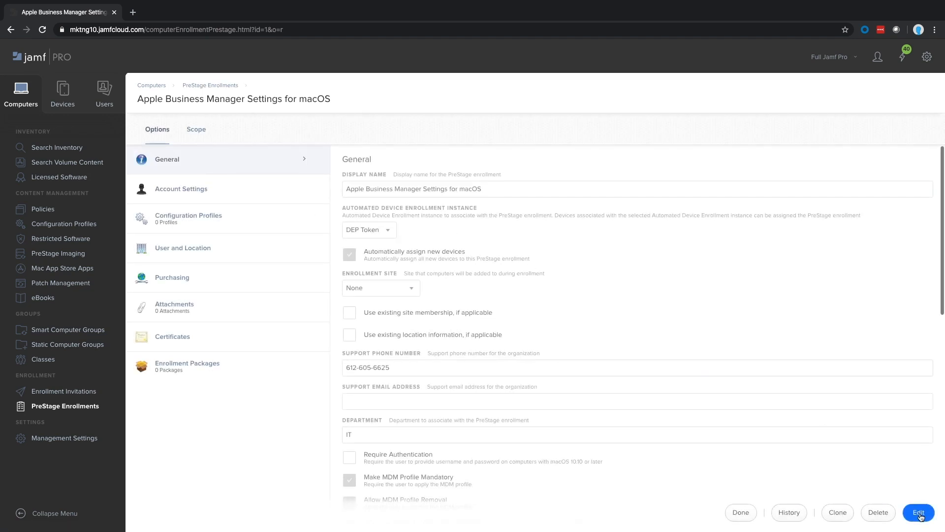
# Edit the macOS PreStage enrollment, enabling Require Authentication and toggling Make MDM Profile Mandatory
pyautogui.click(917, 512)
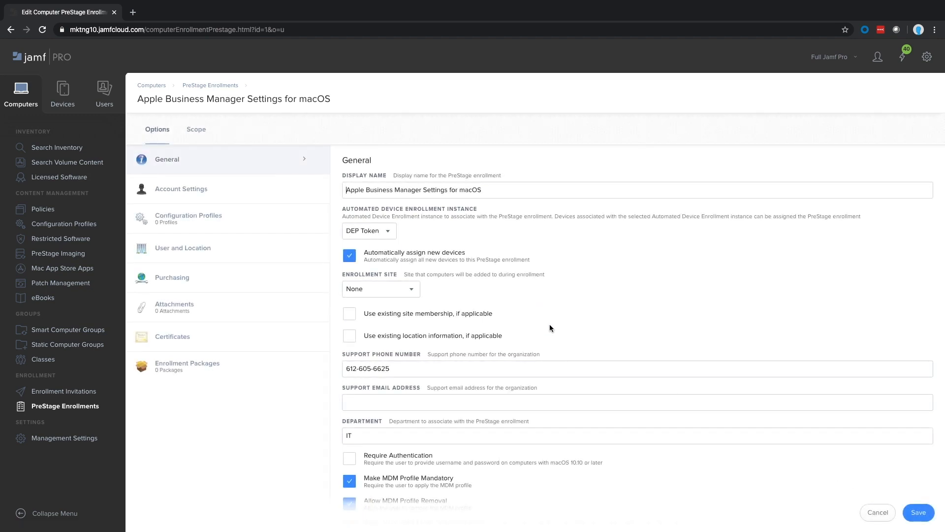
pyautogui.scroll(-3)
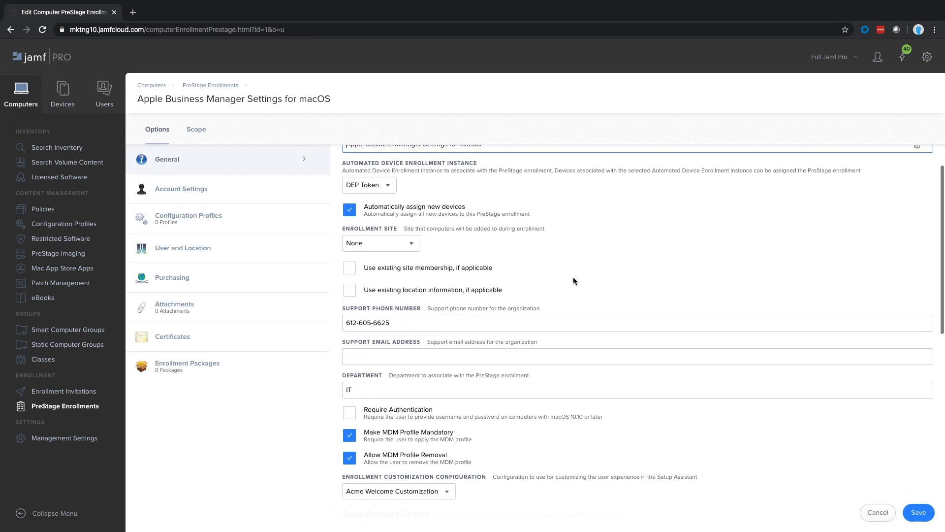
pyautogui.click(349, 210)
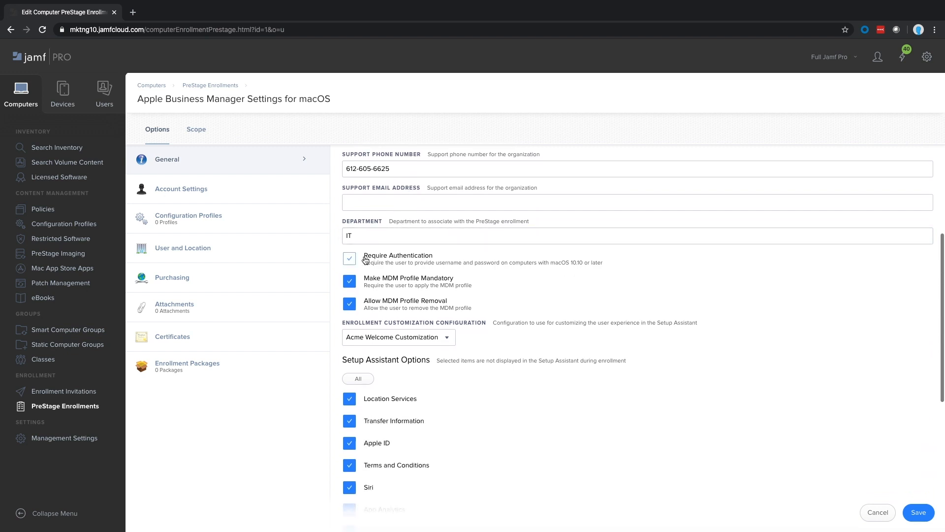
pyautogui.click(918, 512)
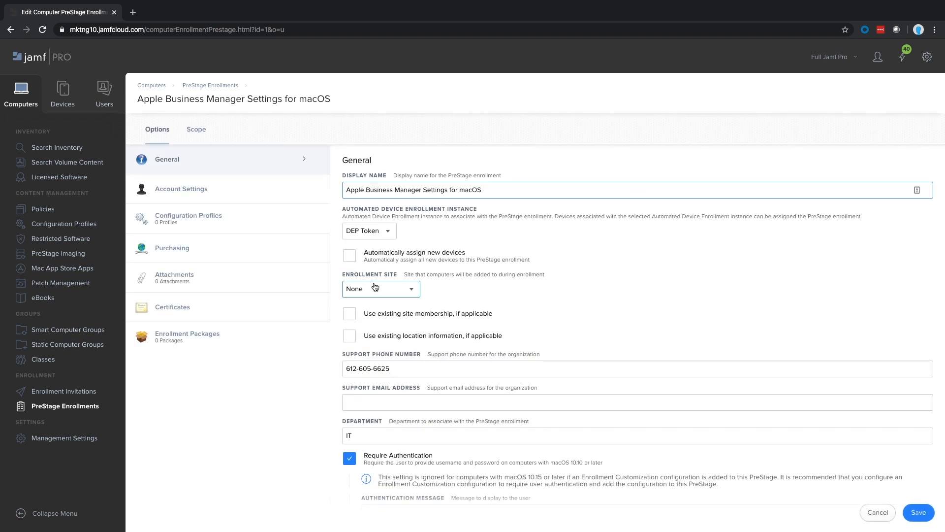
pyautogui.scroll(-3)
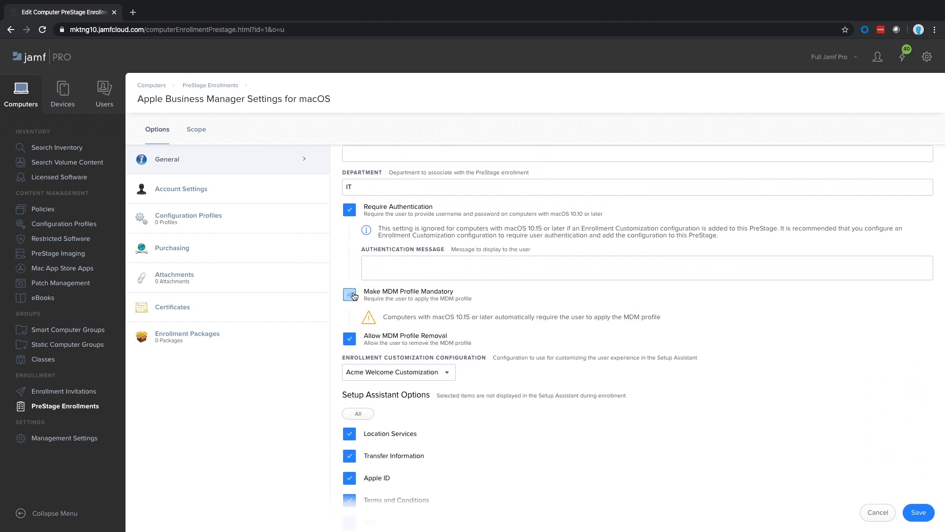
pyautogui.click(350, 295)
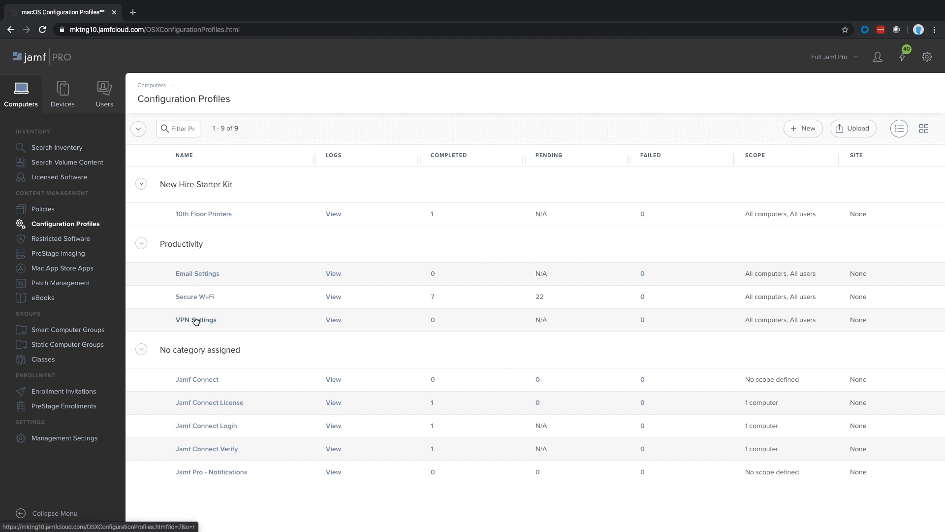
pyautogui.click(196, 319)
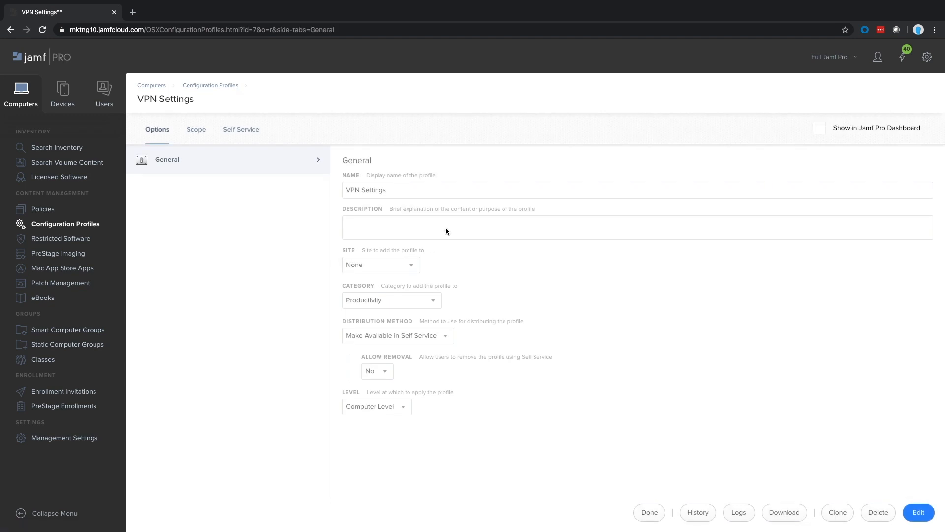
pyautogui.moveTo(208, 166)
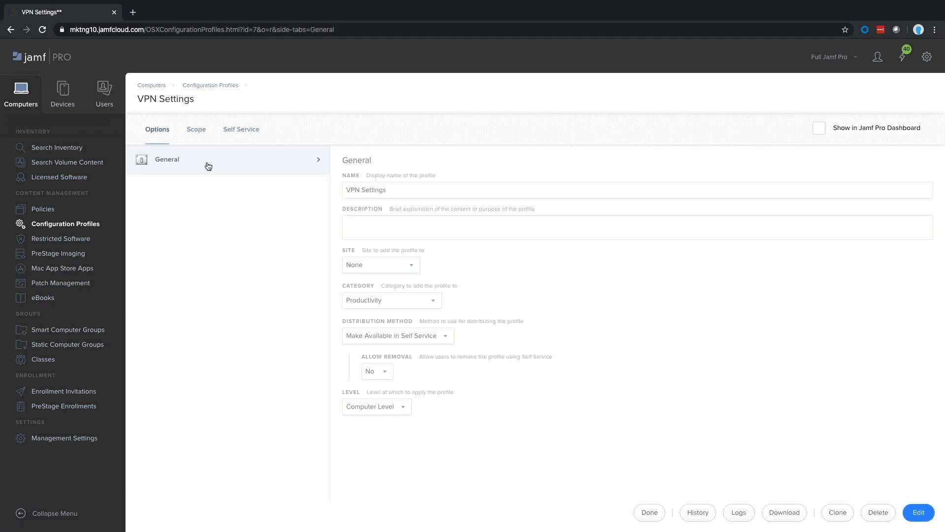
pyautogui.click(195, 129)
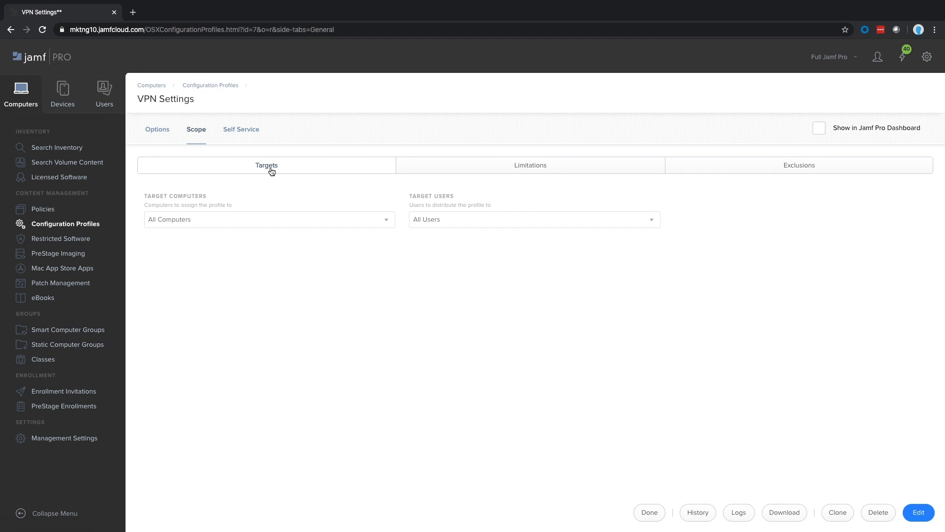
pyautogui.click(529, 165)
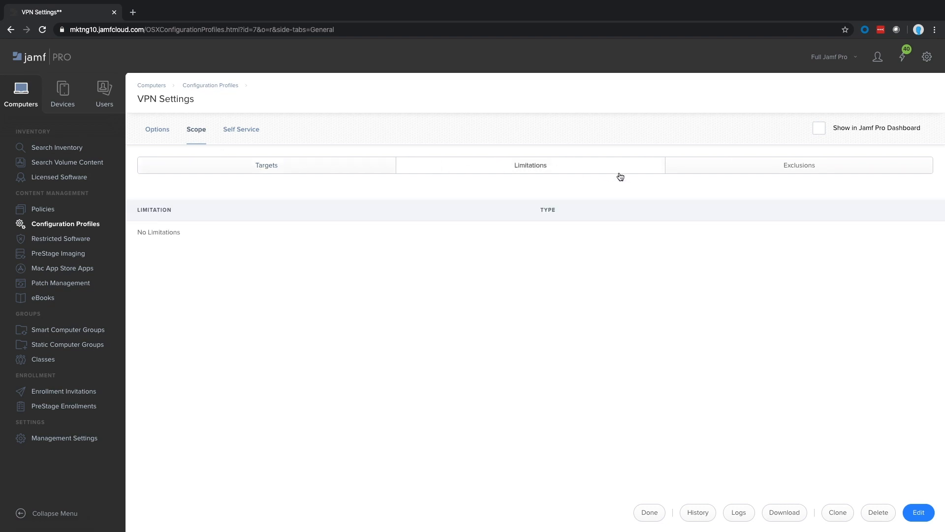
pyautogui.click(241, 129)
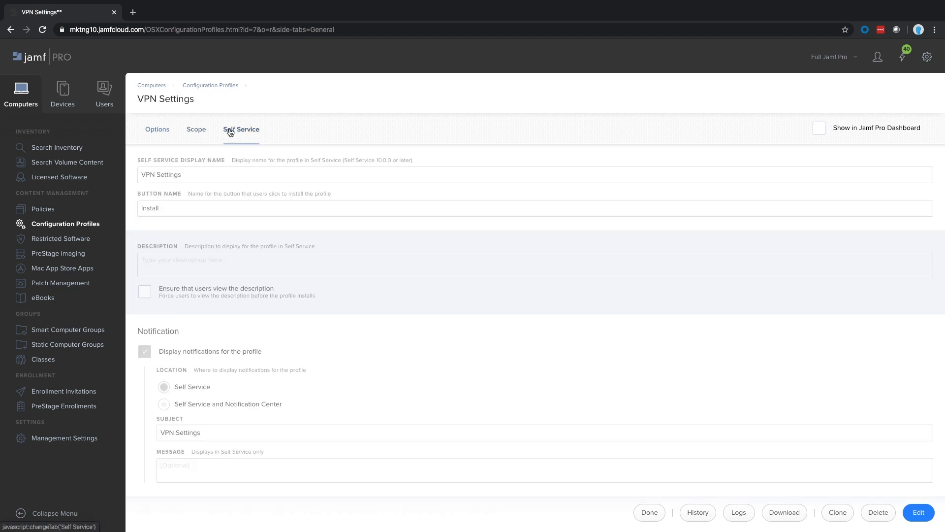
pyautogui.scroll(-3)
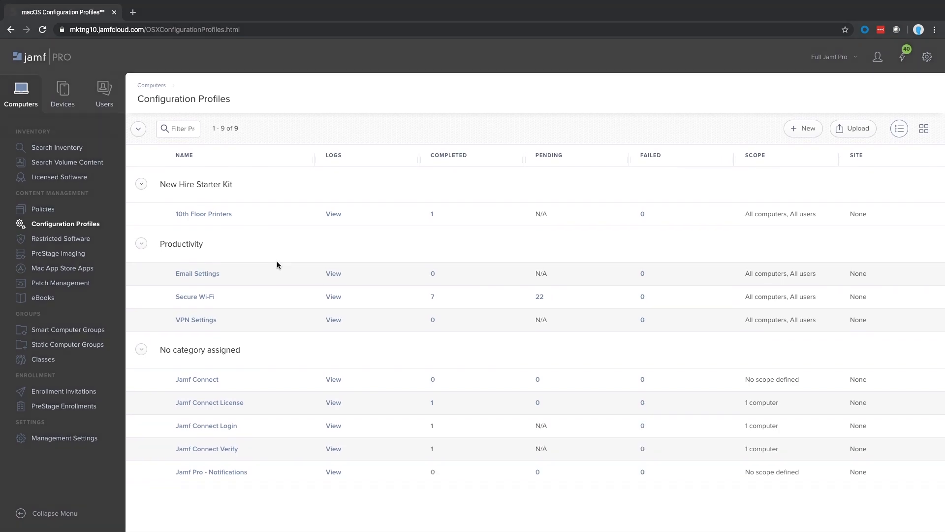
# Open the computer policies list and scroll through the Register Mac with Azure AD policy
pyautogui.click(43, 208)
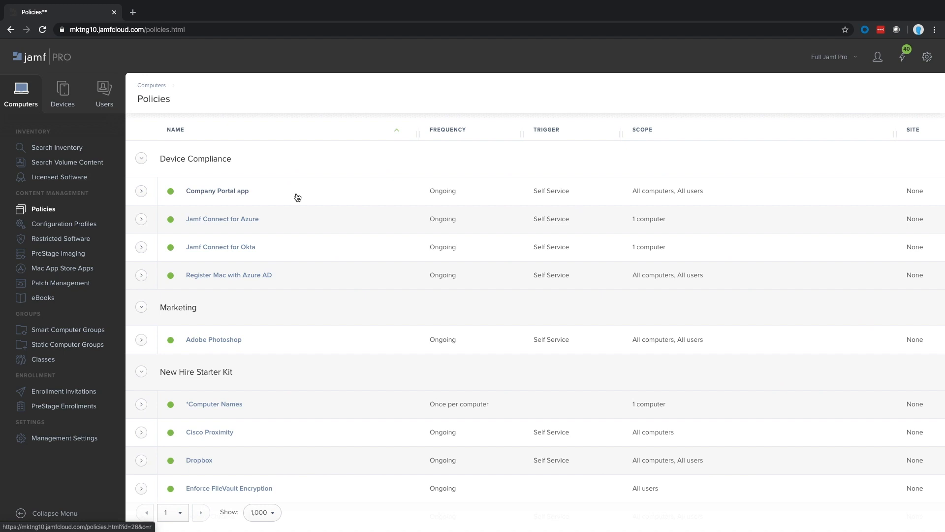
pyautogui.scroll(-3)
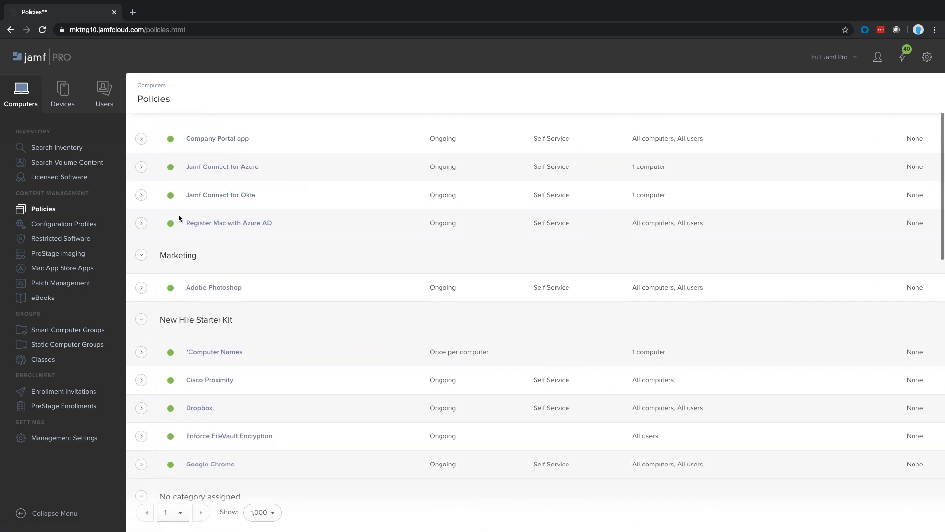
pyautogui.moveTo(234, 214)
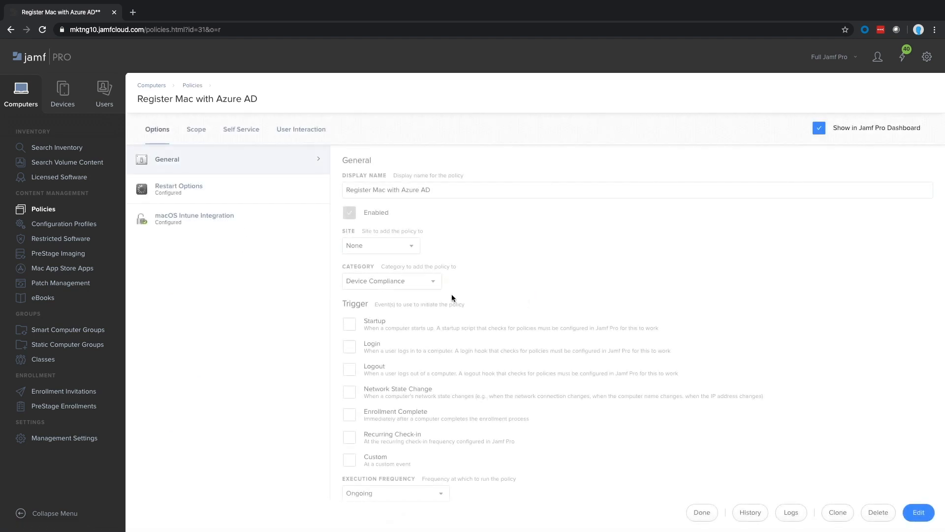
pyautogui.scroll(-3)
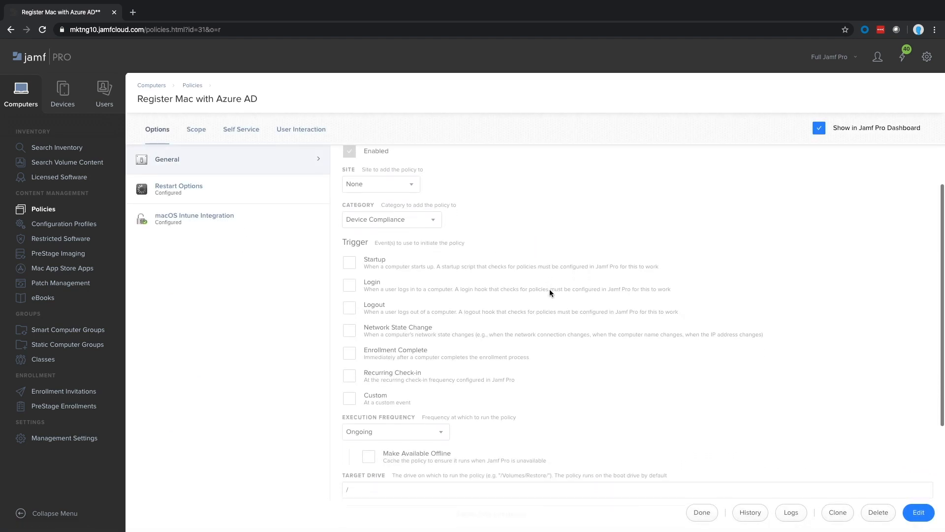
pyautogui.scroll(-3)
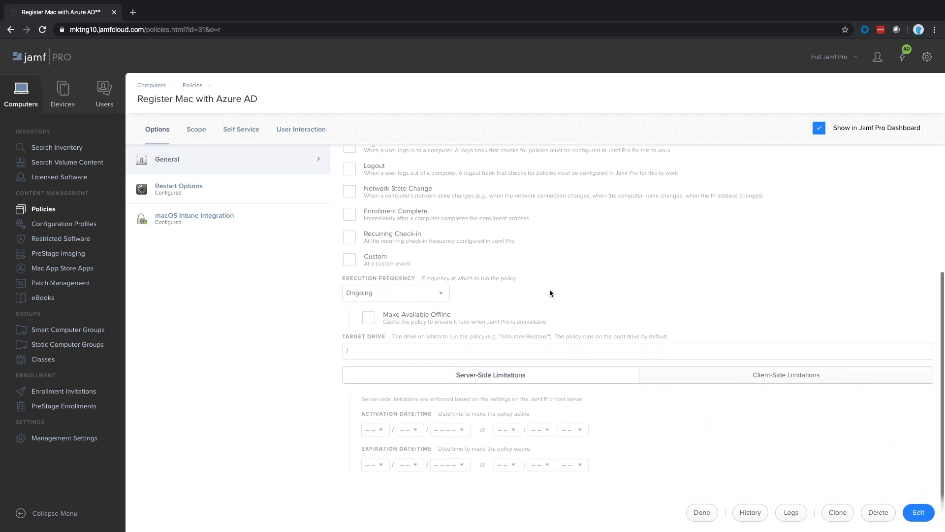
pyautogui.scroll(-3)
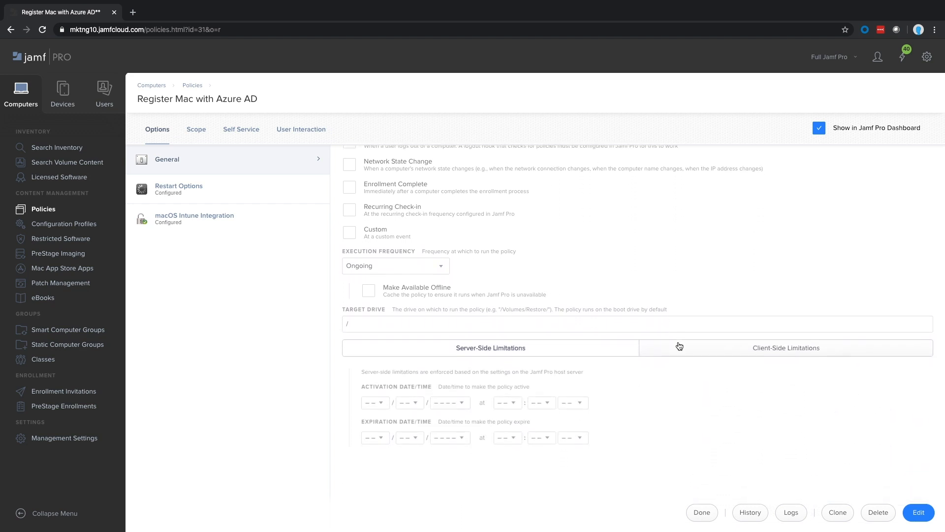
# Review the policy's Restart Options, macOS Intune Integration, Scope, Self Service and User Interaction tabs
pyautogui.click(178, 188)
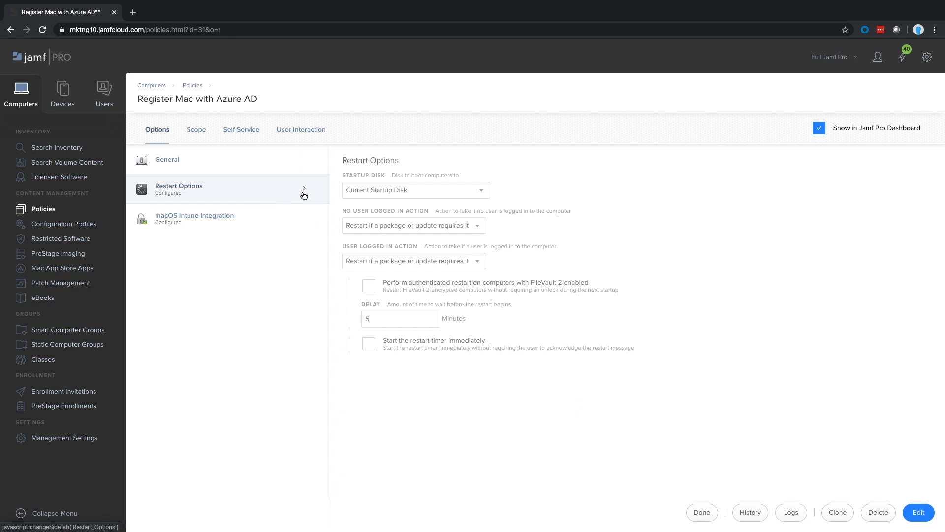
pyautogui.click(194, 218)
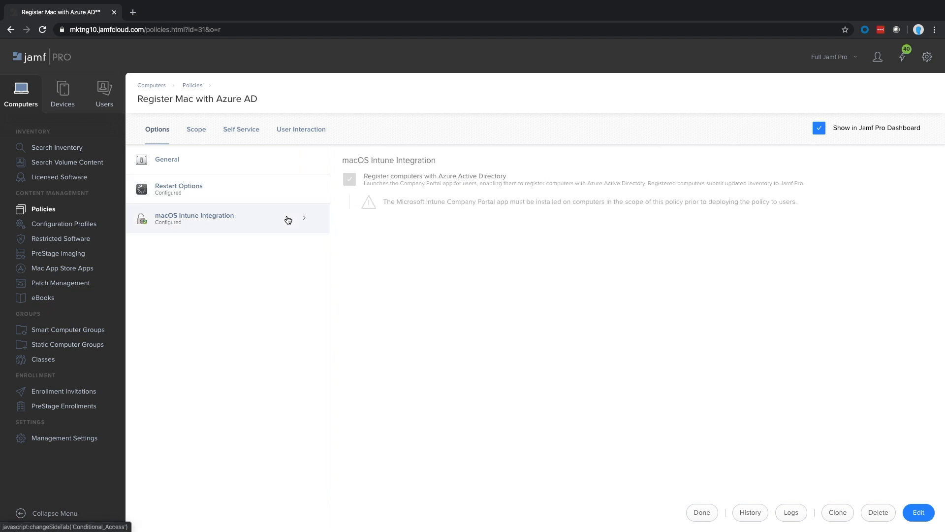
pyautogui.click(195, 129)
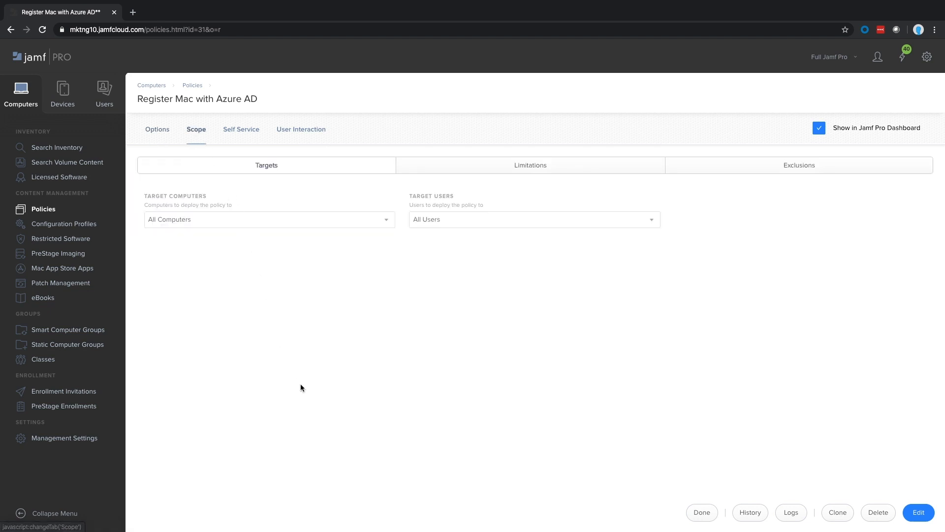
pyautogui.click(241, 129)
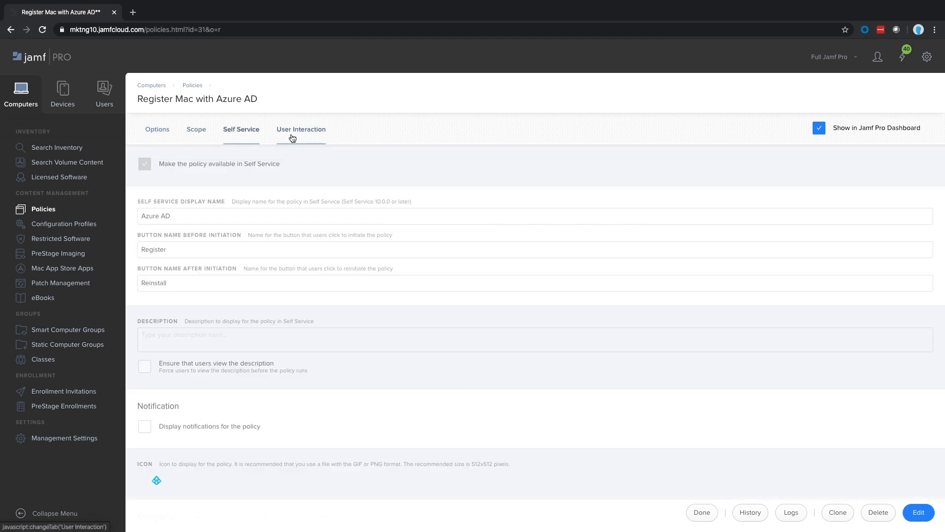
pyautogui.click(301, 129)
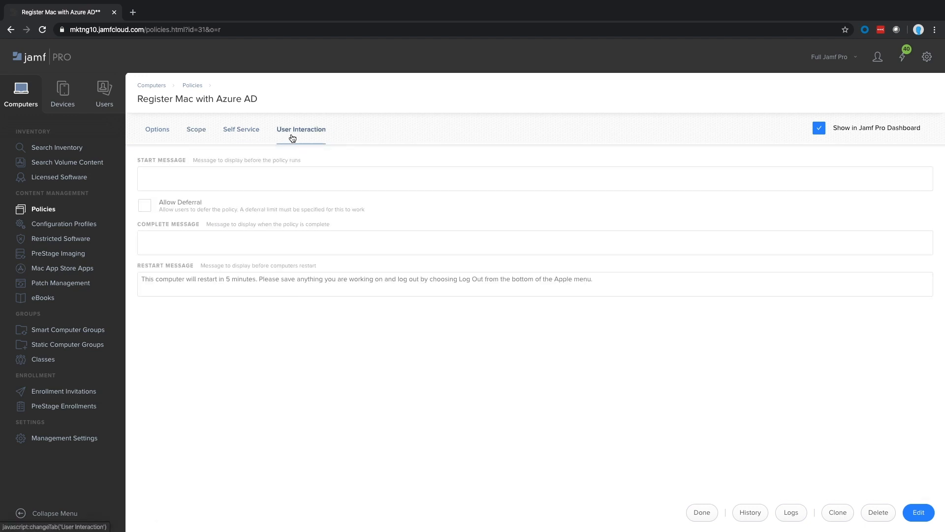
pyautogui.moveTo(92, 188)
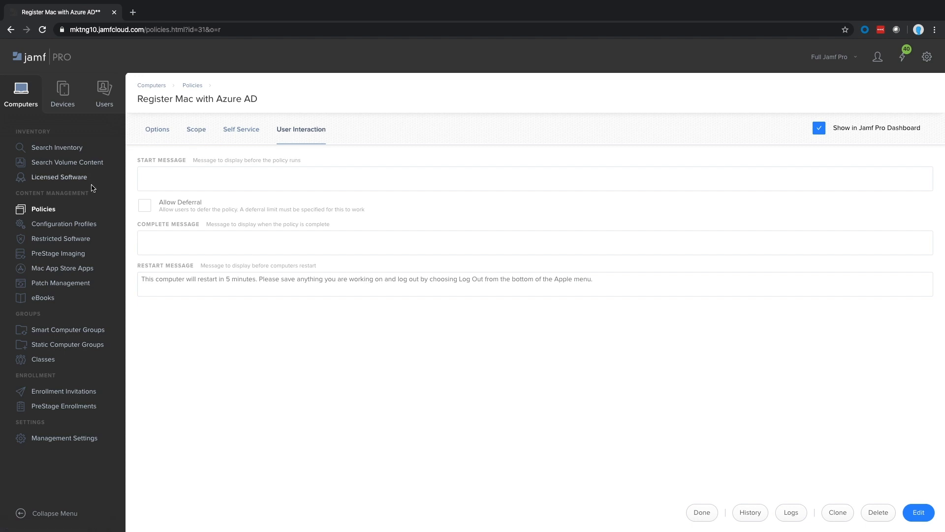
# Search the App Store for 'outlook' and add Microsoft Outlook as a new Mac App Store app
pyautogui.click(62, 268)
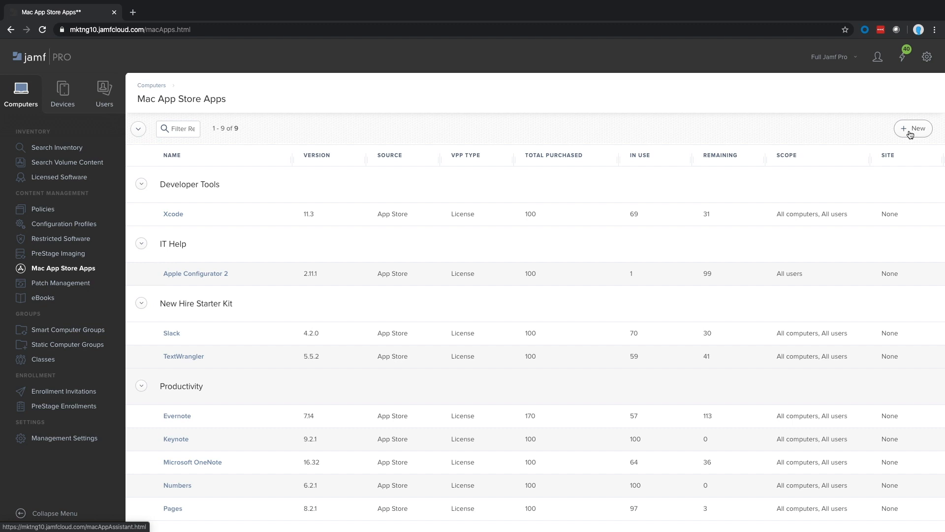
pyautogui.click(913, 129)
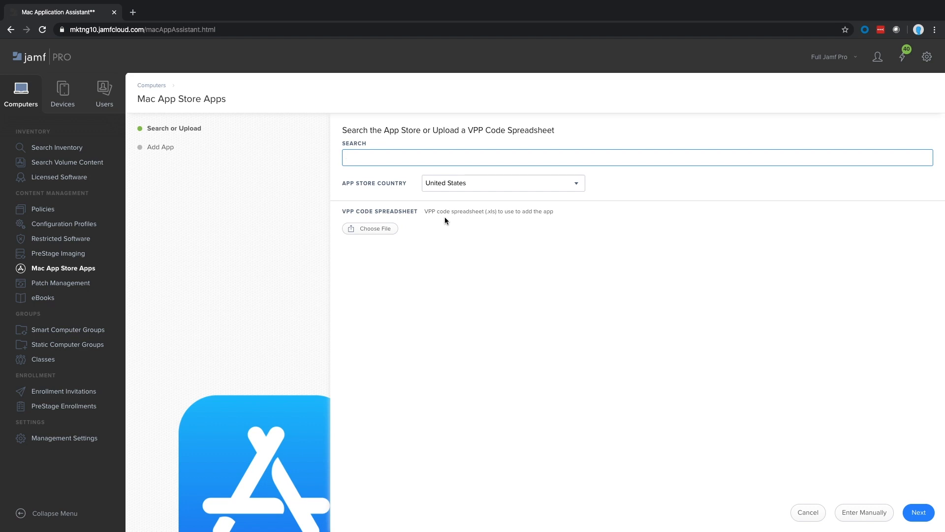
pyautogui.write('outlook')
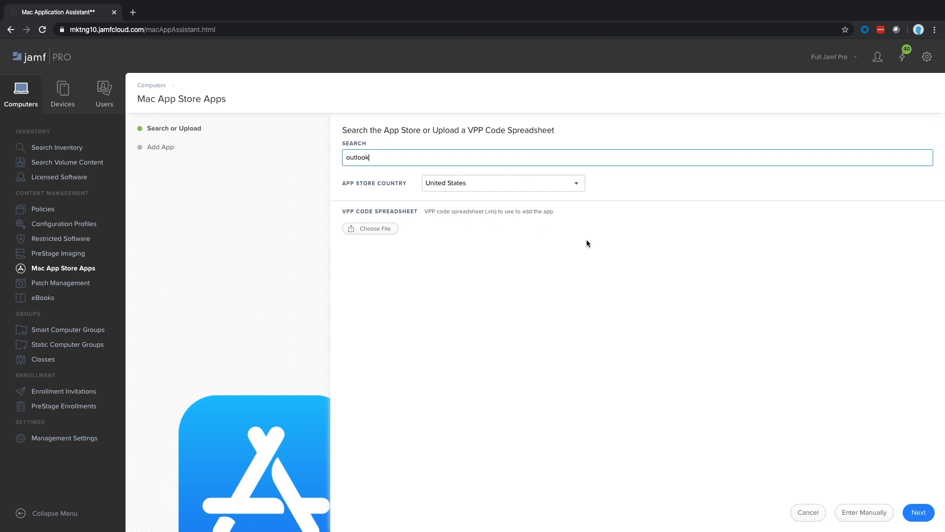
pyautogui.click(919, 512)
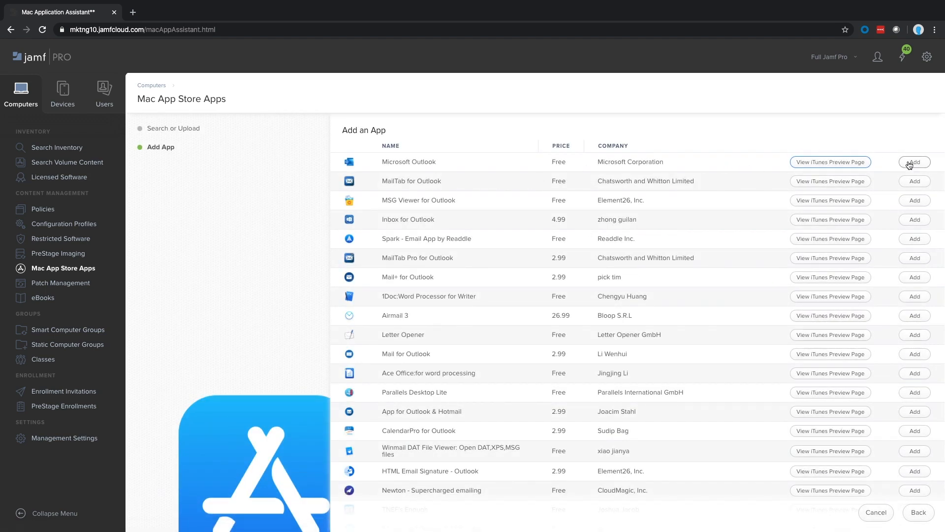
pyautogui.click(914, 161)
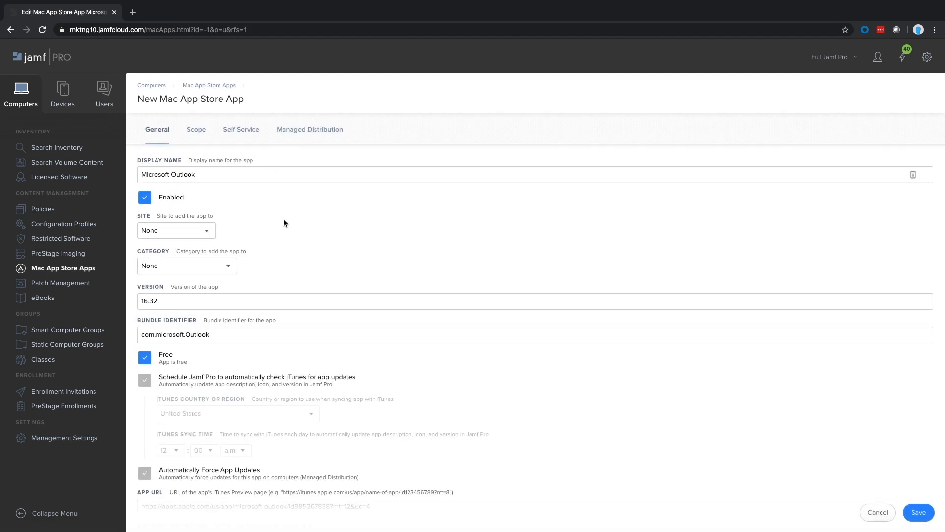
pyautogui.scroll(-3)
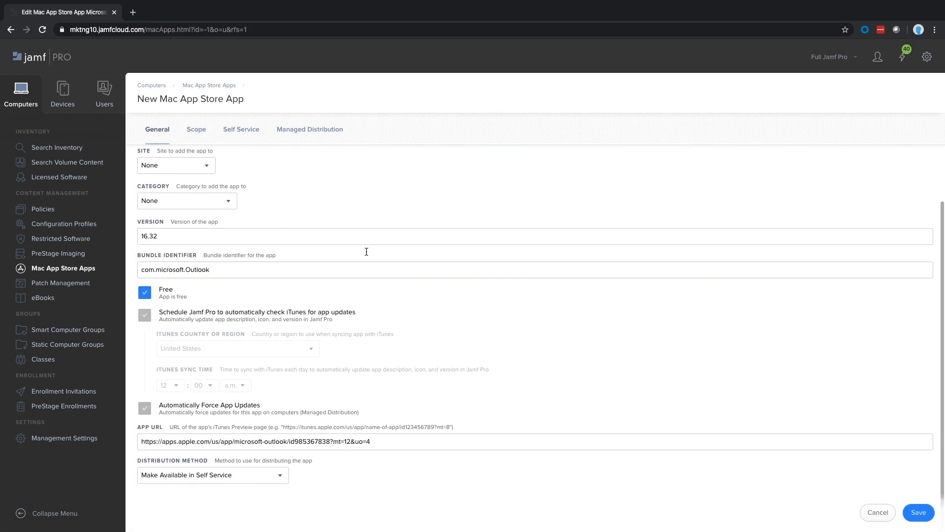
pyautogui.click(196, 129)
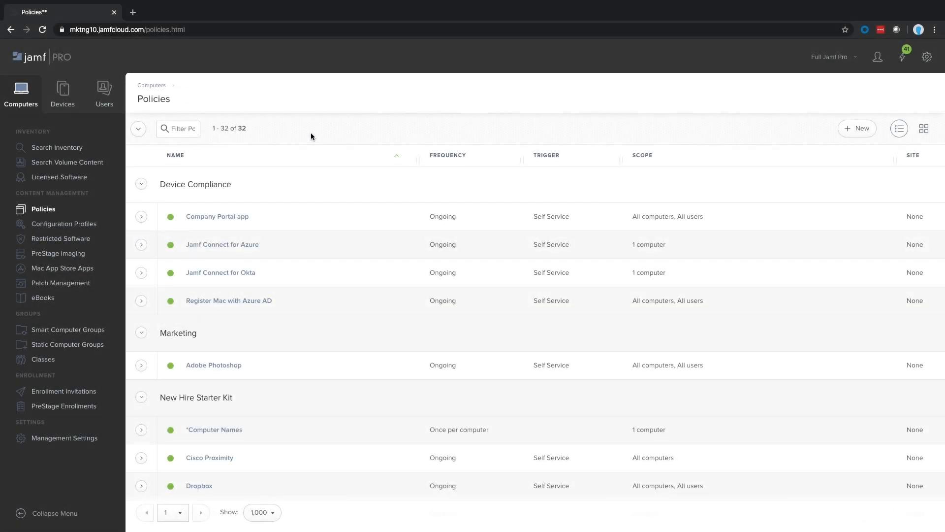
pyautogui.moveTo(371, 141)
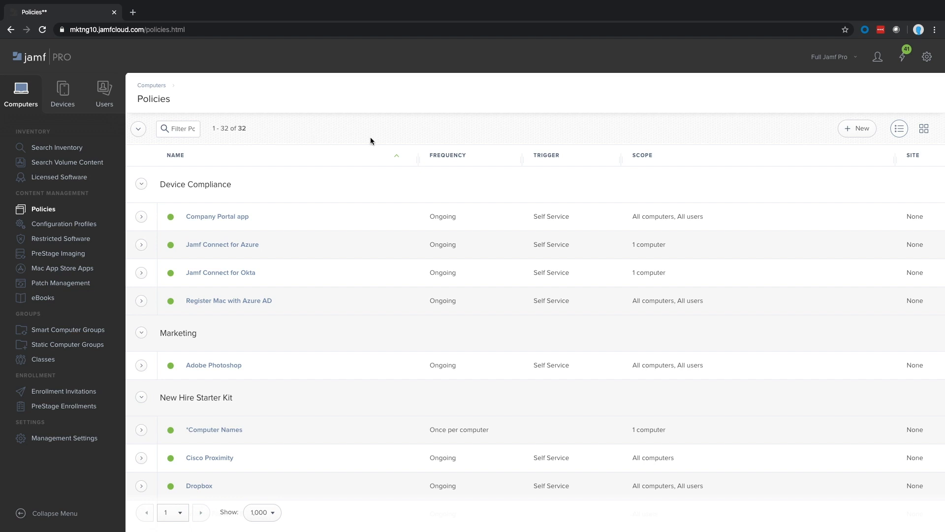
# Create a new computer policy and configure its Packages payload to show available packages
pyautogui.click(856, 129)
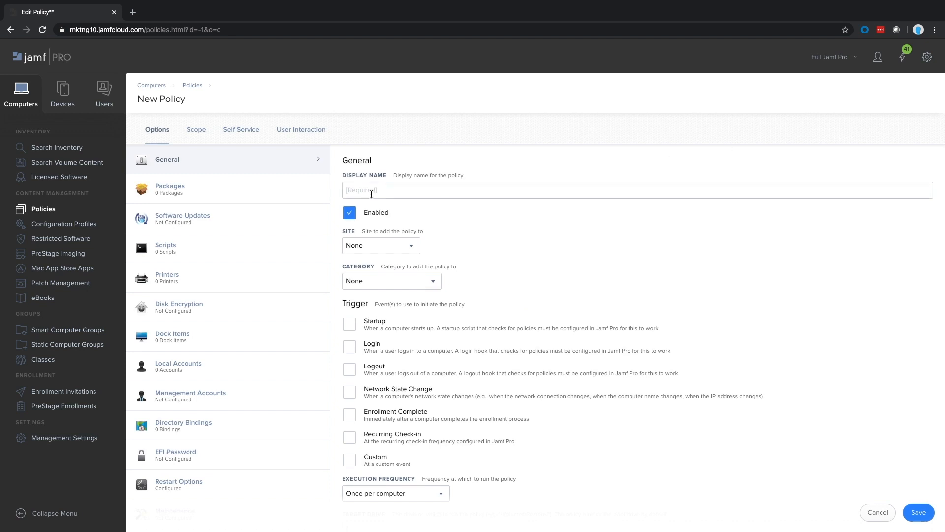
pyautogui.click(170, 188)
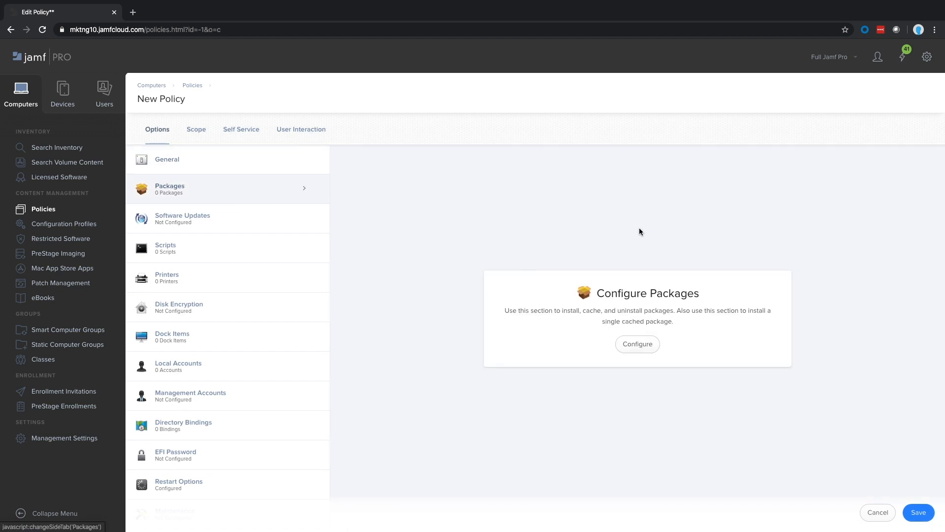
pyautogui.click(637, 344)
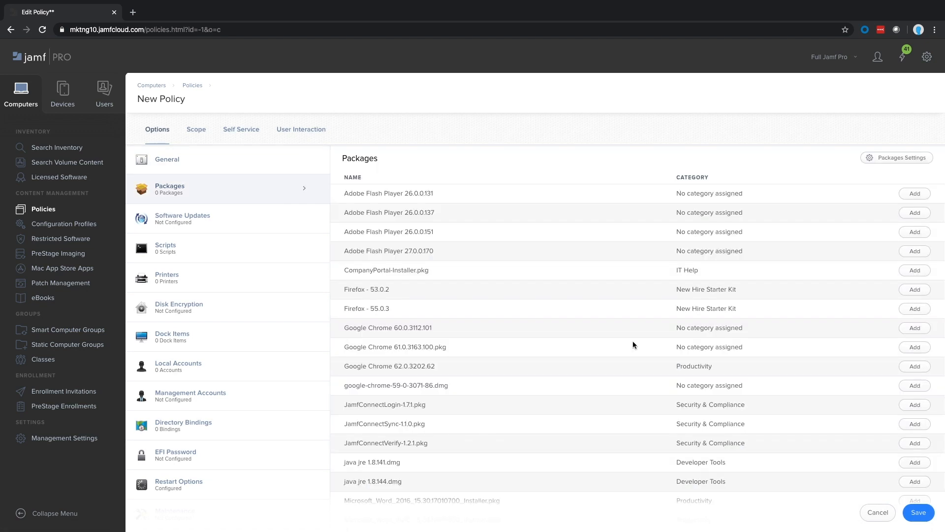
pyautogui.moveTo(886, 427)
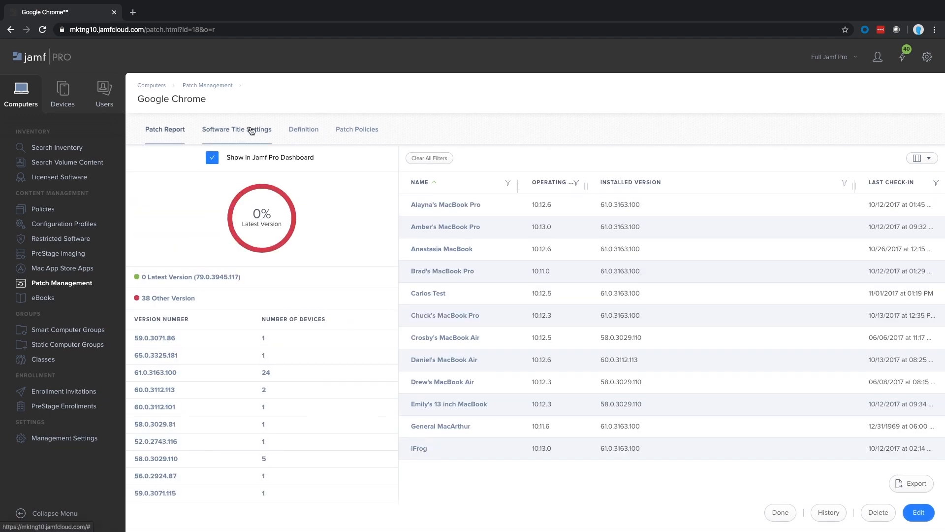
# Review Google Chrome's Software Title Settings, Definition and Patch Policies tabs
pyautogui.click(236, 129)
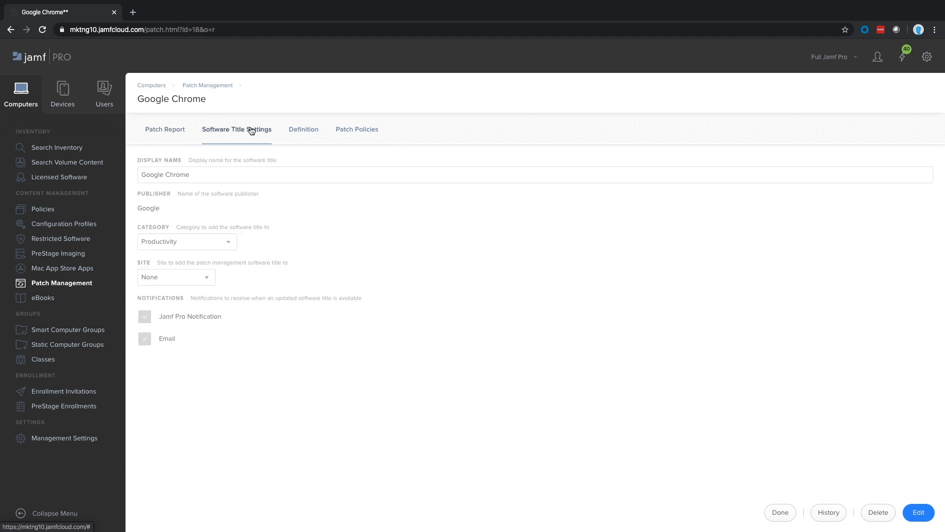
pyautogui.moveTo(304, 129)
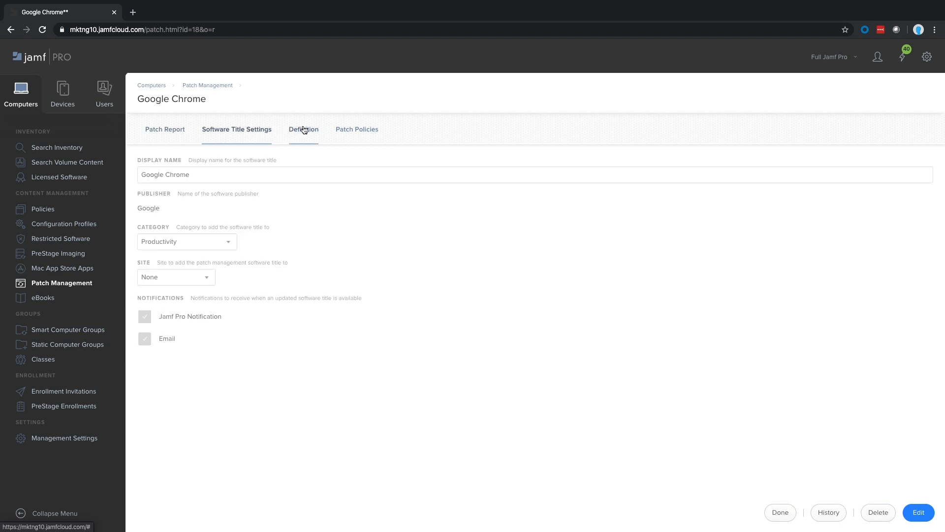
pyautogui.click(303, 129)
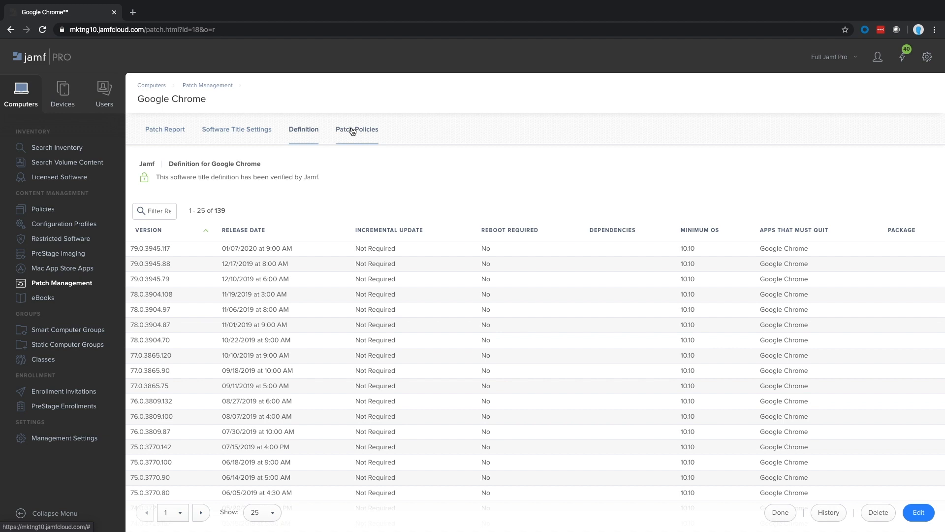
pyautogui.click(356, 129)
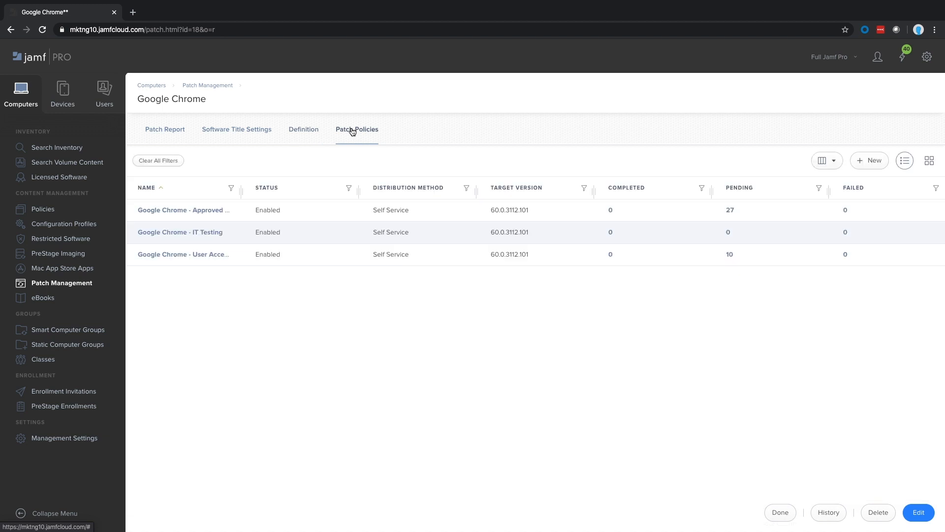
pyautogui.click(57, 147)
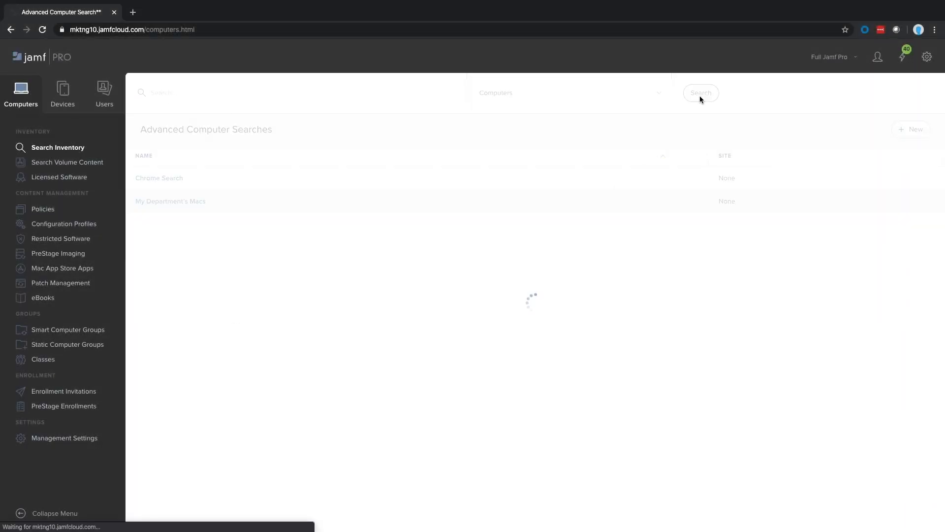
pyautogui.click(700, 93)
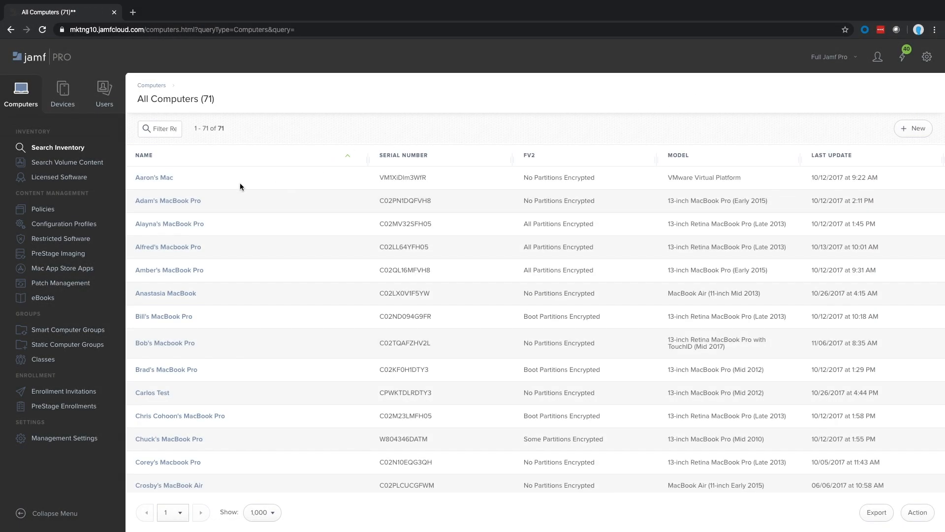
pyautogui.moveTo(168, 200)
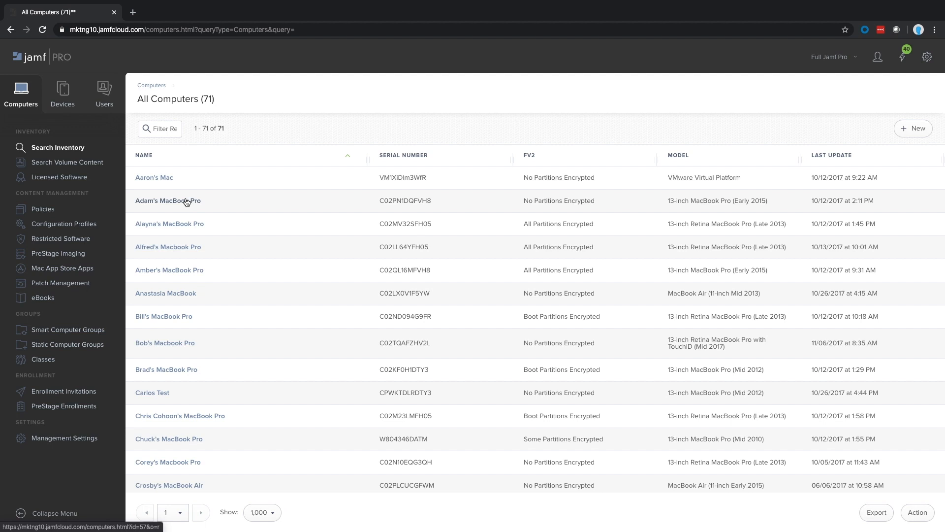
pyautogui.click(167, 200)
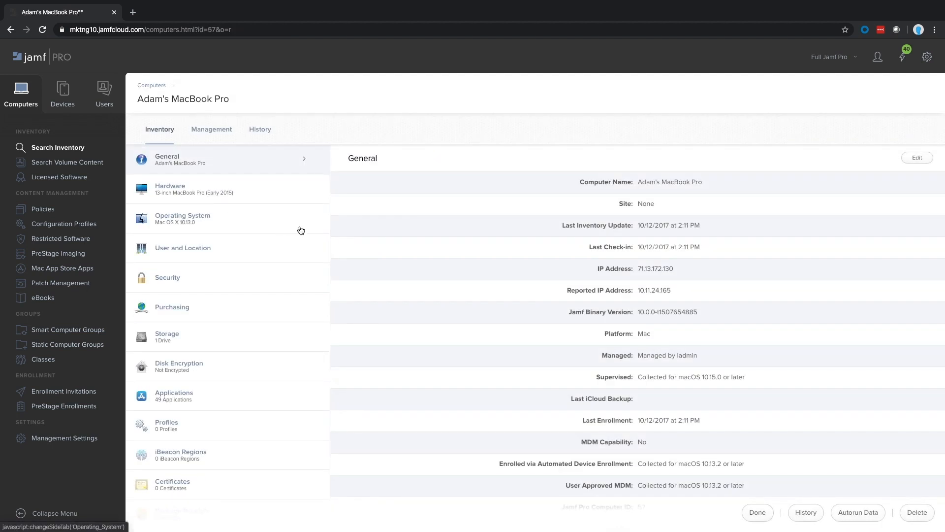
pyautogui.scroll(-3)
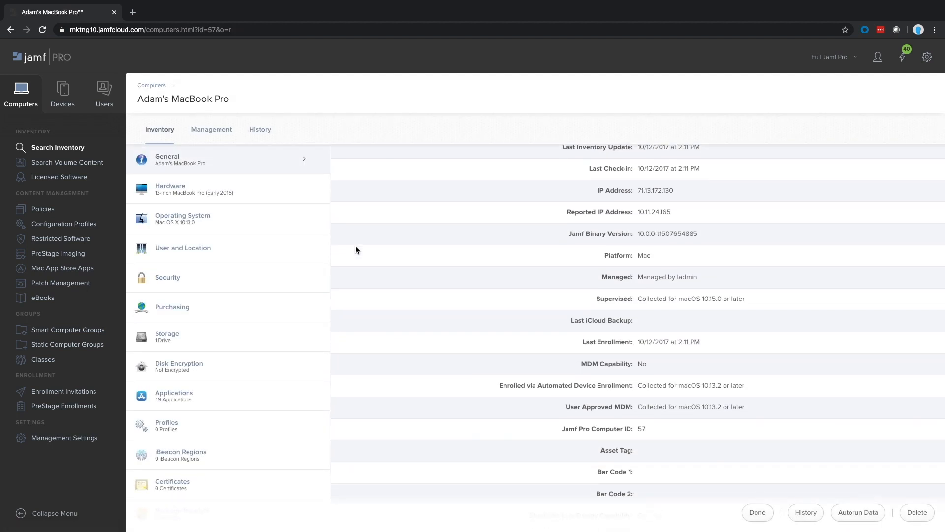
pyautogui.scroll(-3)
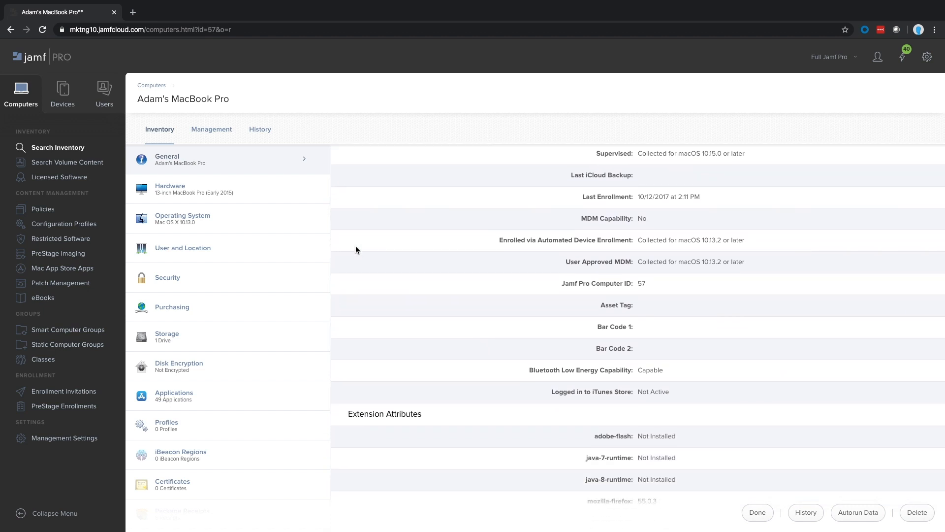
pyautogui.scroll(-3)
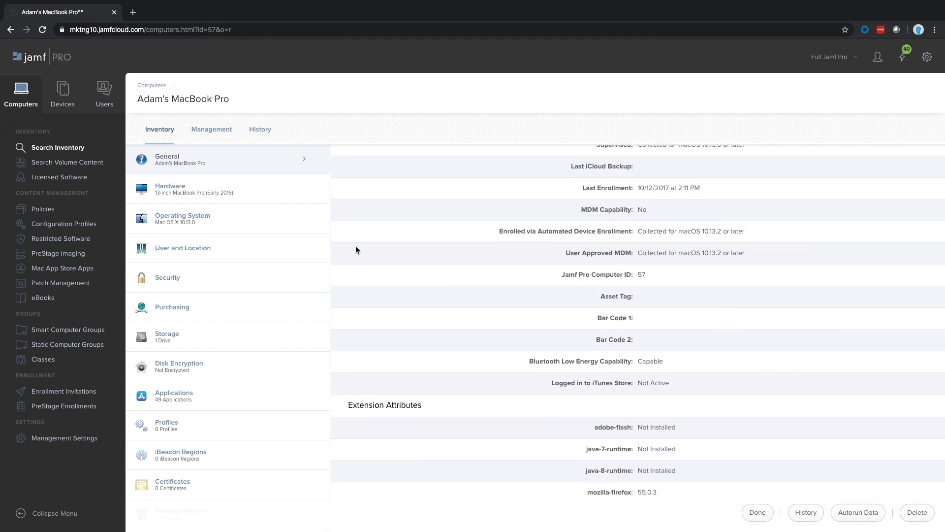
pyautogui.scroll(3)
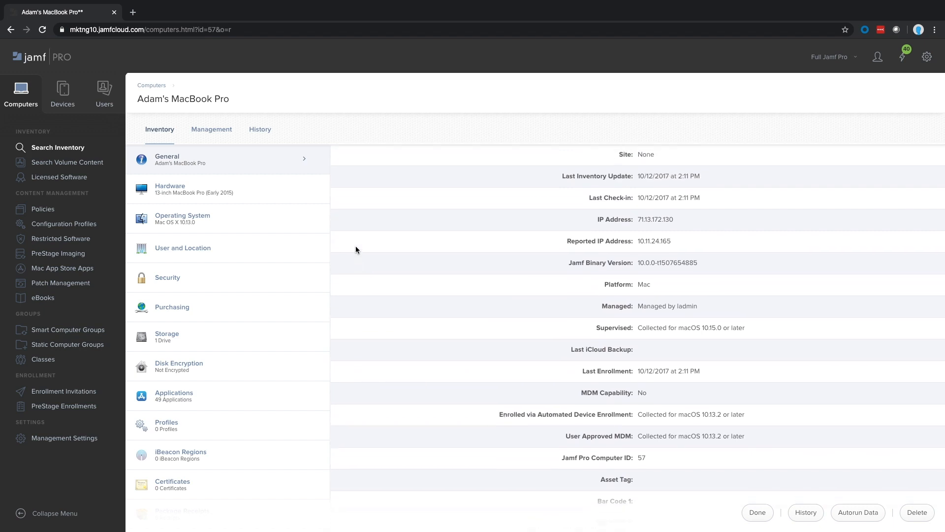
pyautogui.click(194, 188)
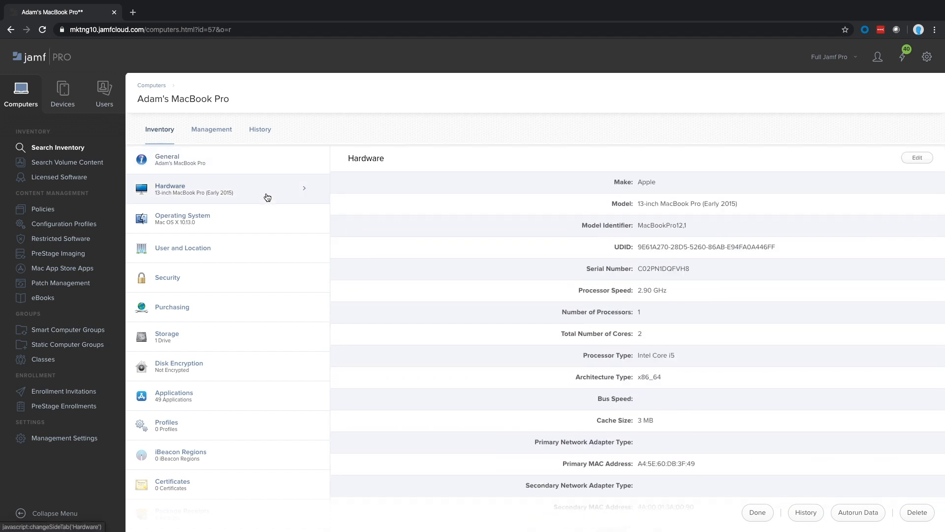
pyautogui.click(182, 218)
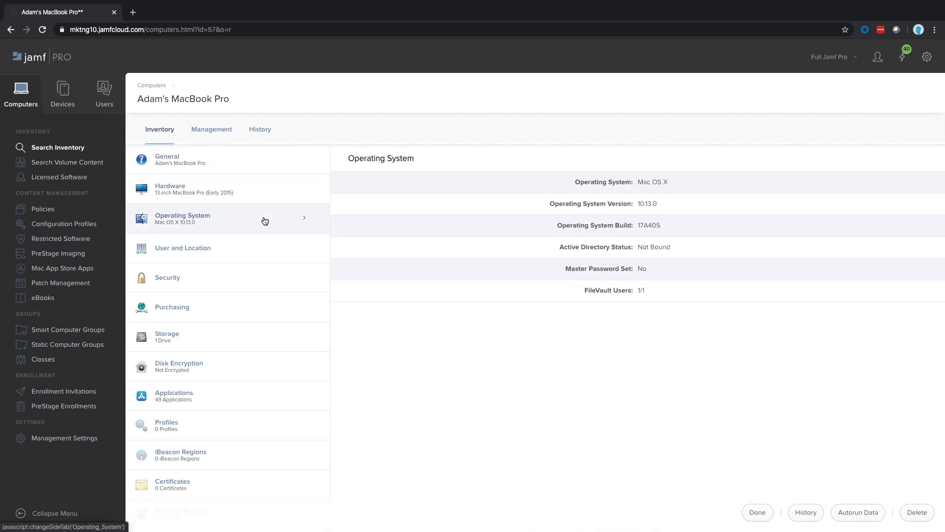
pyautogui.moveTo(260, 280)
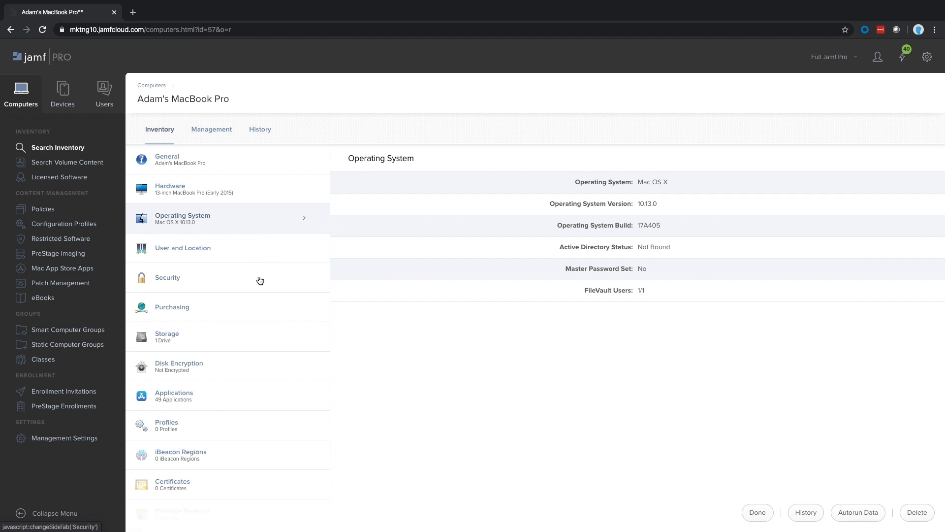
pyautogui.click(212, 129)
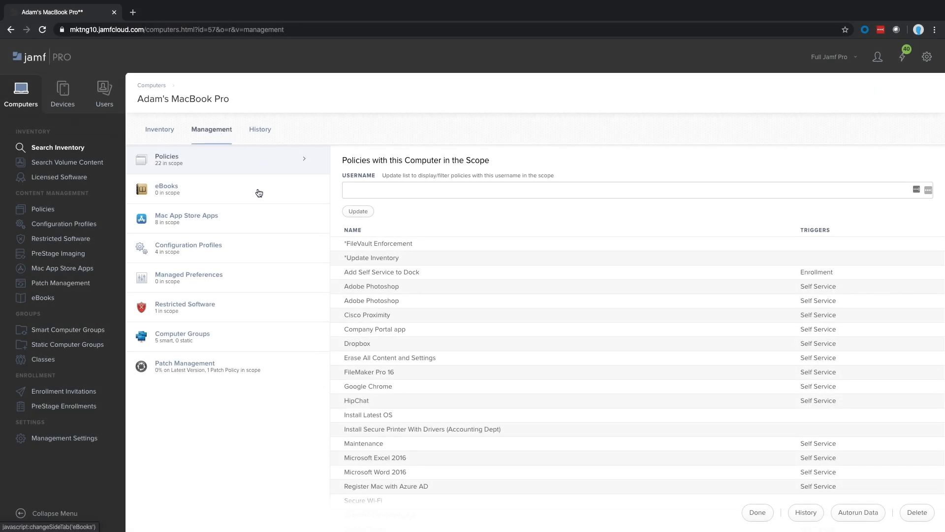
pyautogui.click(175, 189)
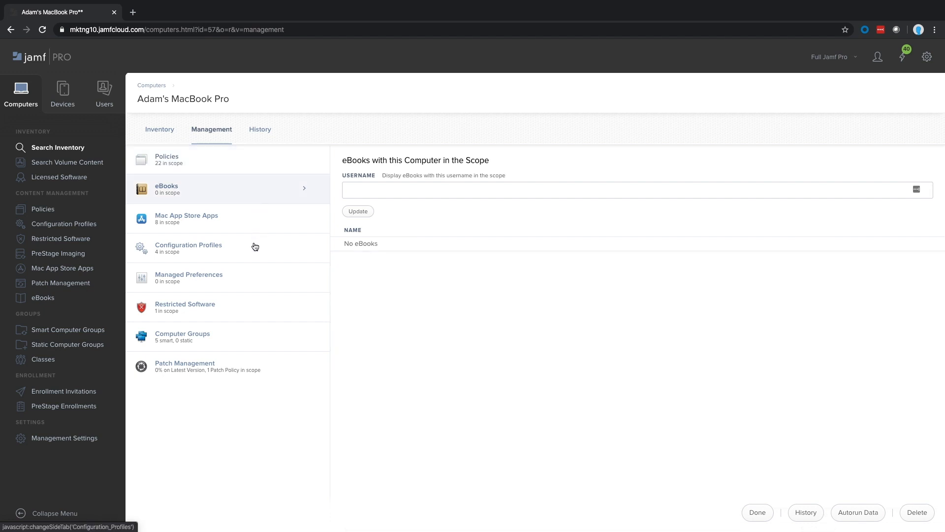
pyautogui.click(188, 247)
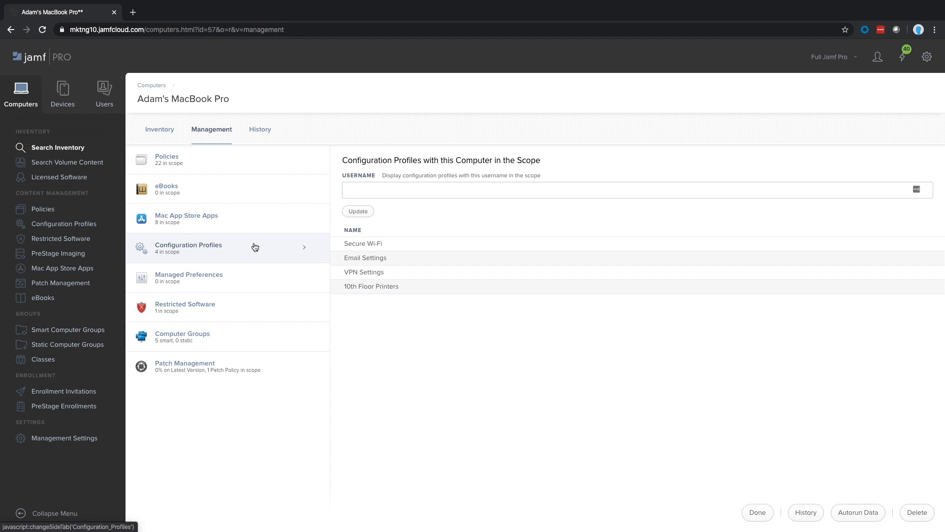
pyautogui.click(182, 336)
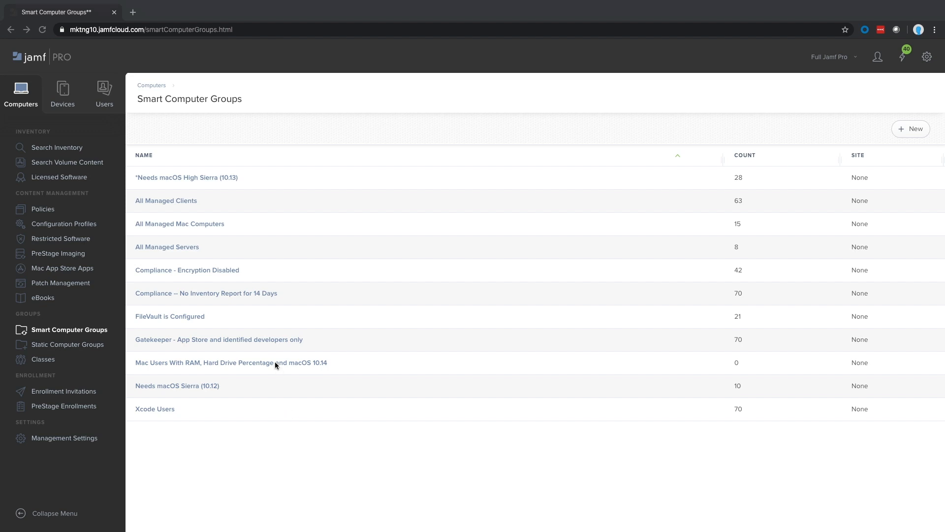
# Set the macOS 10.14 smart group's Operating System Version criterion to 'less than' 10.15 and save
pyautogui.click(229, 362)
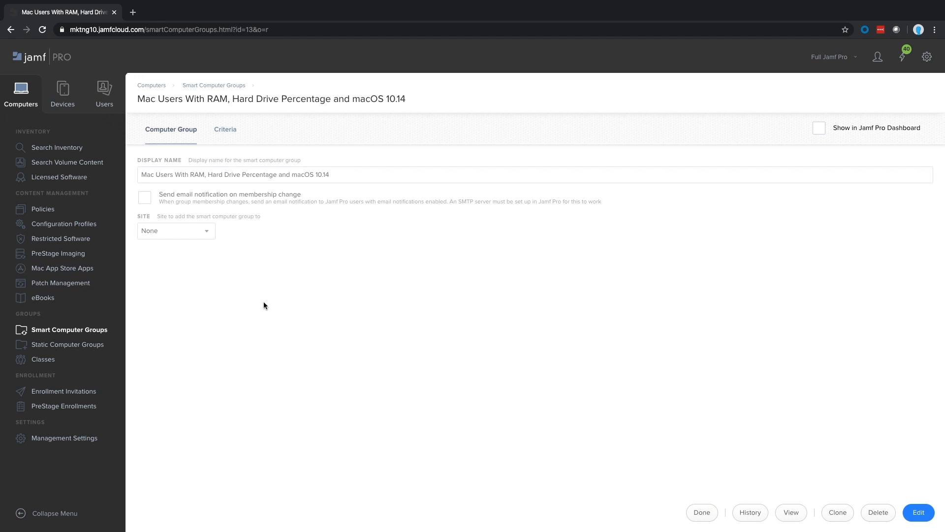
pyautogui.click(225, 129)
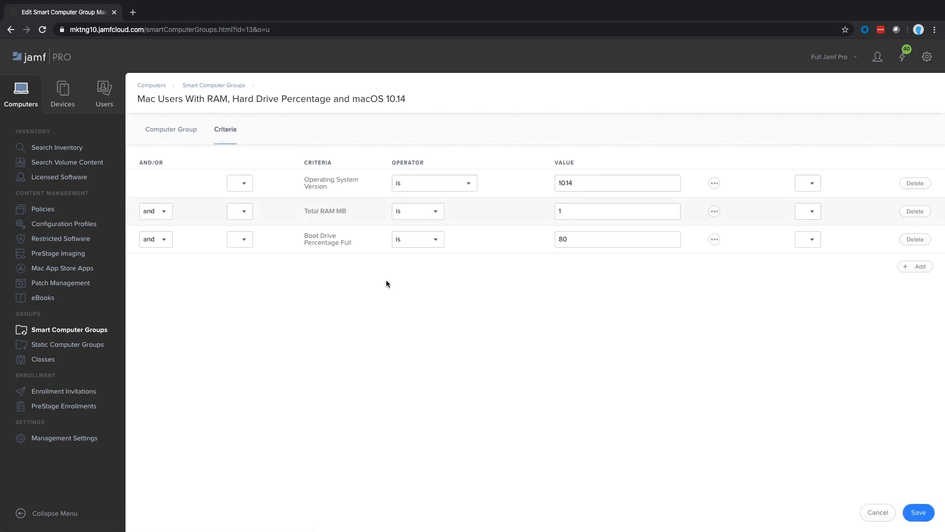
pyautogui.click(617, 183)
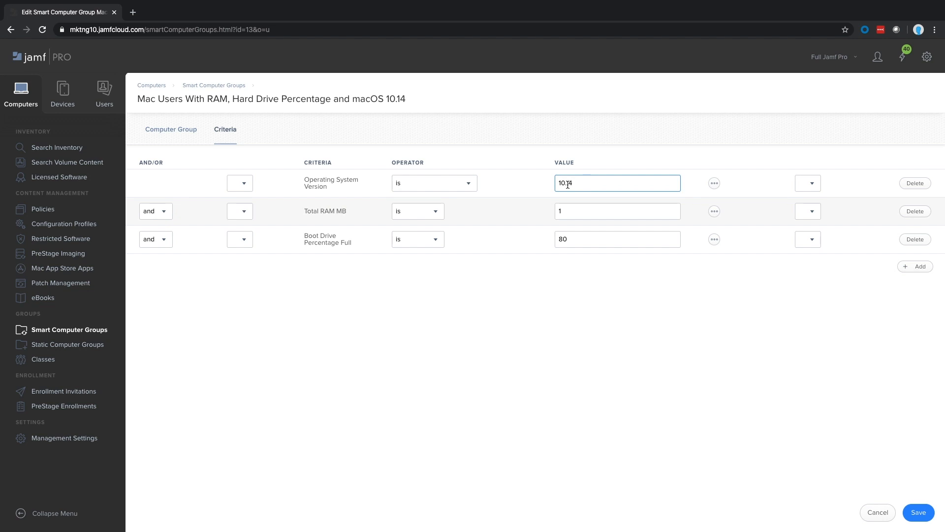
pyautogui.click(433, 183)
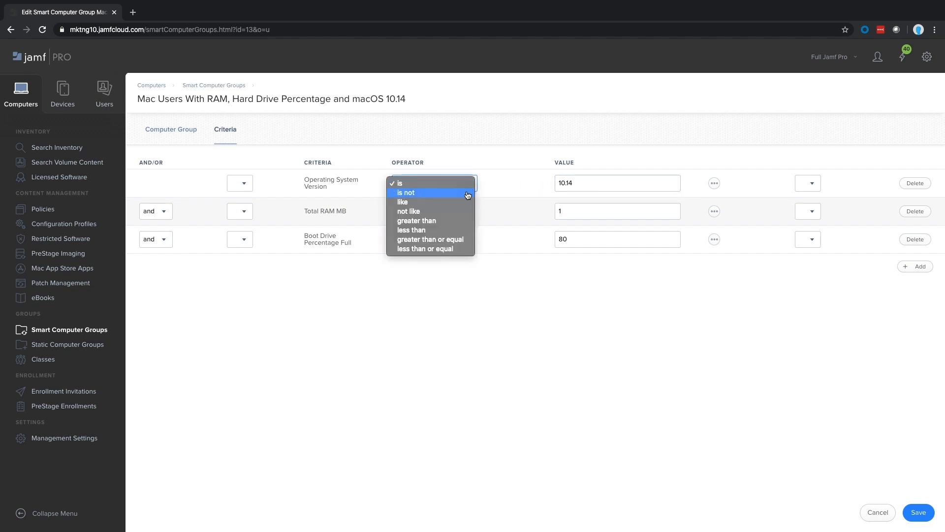
pyautogui.moveTo(464, 231)
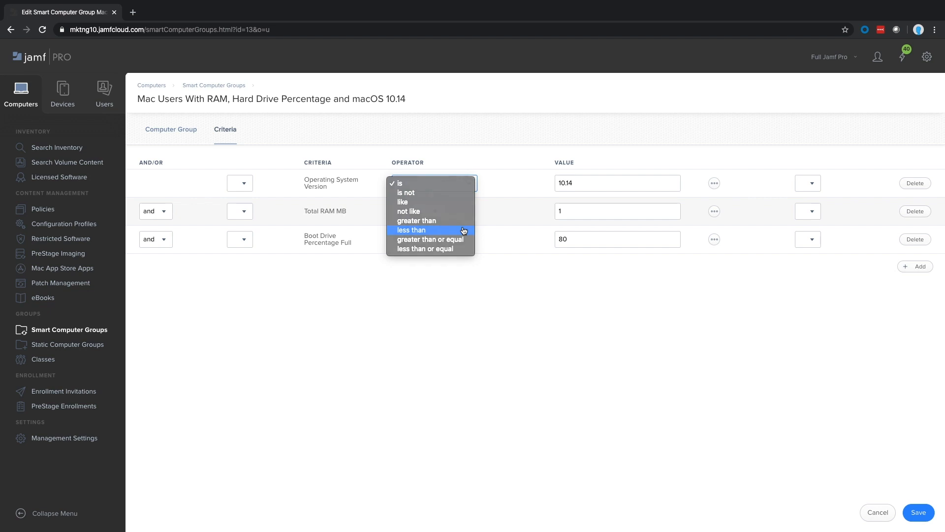
pyautogui.click(411, 230)
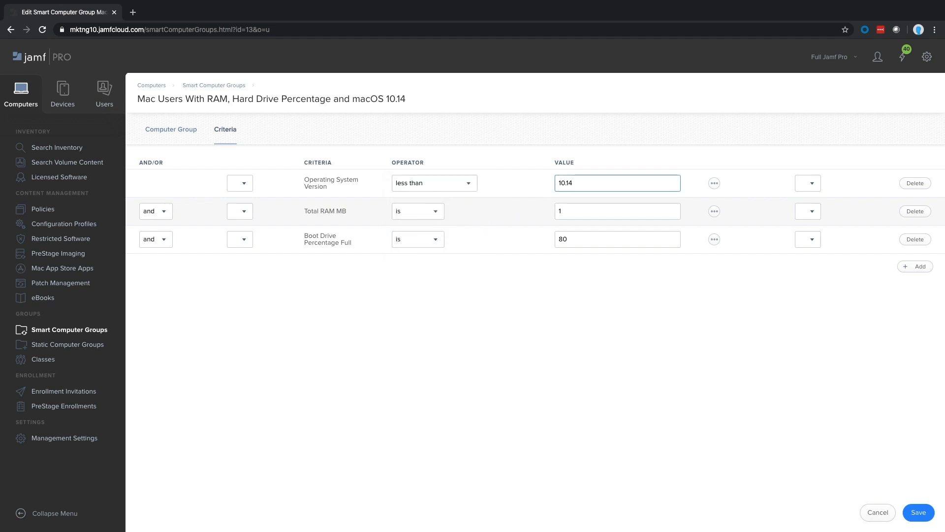
pyautogui.click(918, 512)
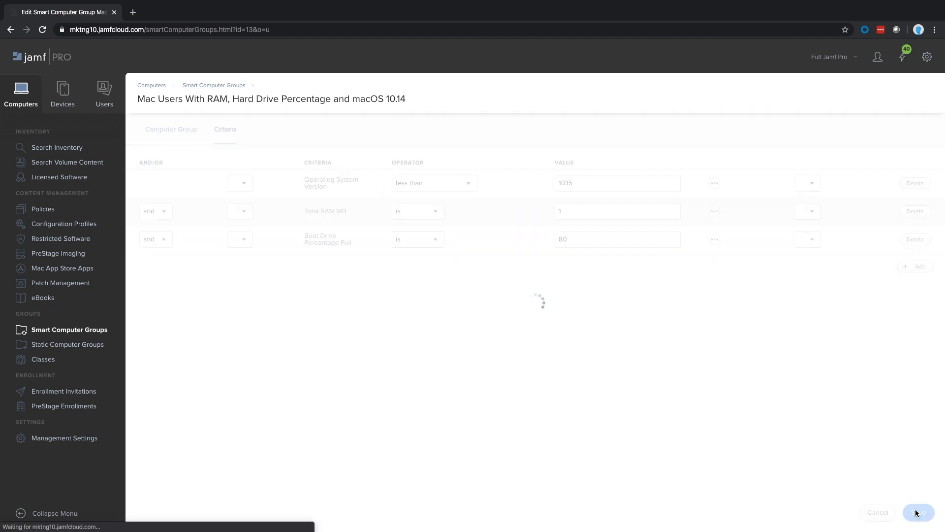
pyautogui.click(918, 512)
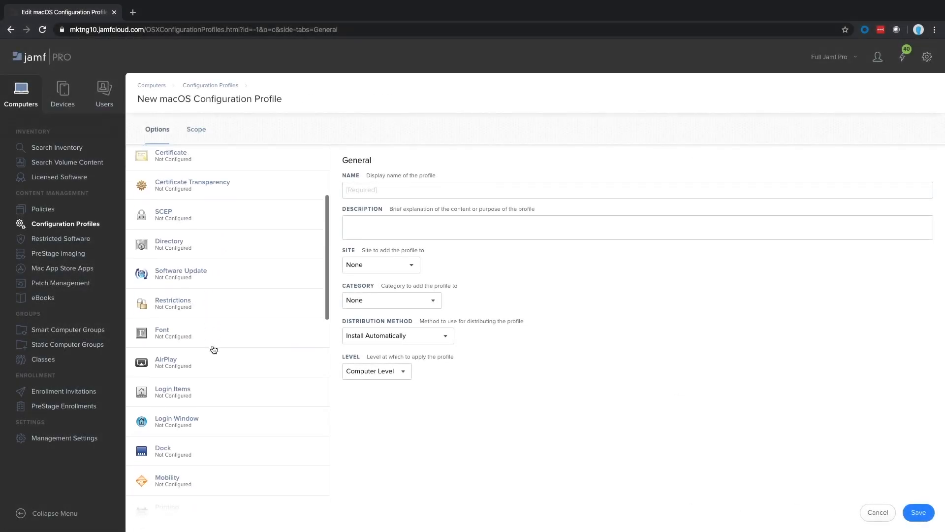
# Turn on 'Do not allow user to override Gatekeeper setting' in the profile's Security & Privacy payload
pyautogui.click(182, 416)
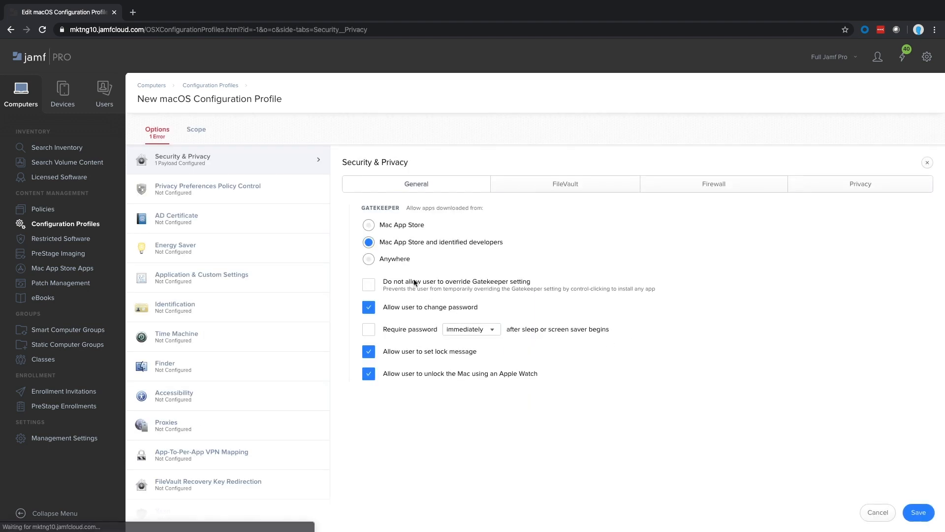
pyautogui.click(369, 284)
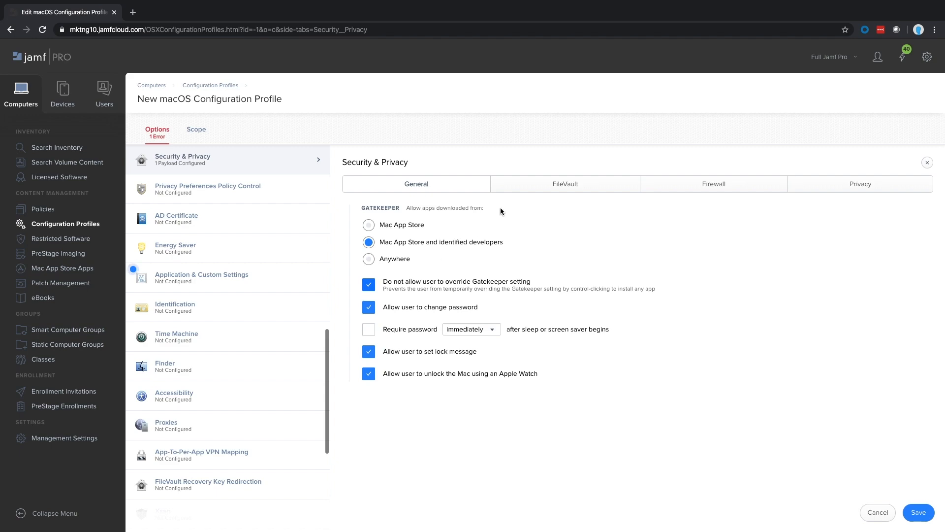
pyautogui.click(564, 184)
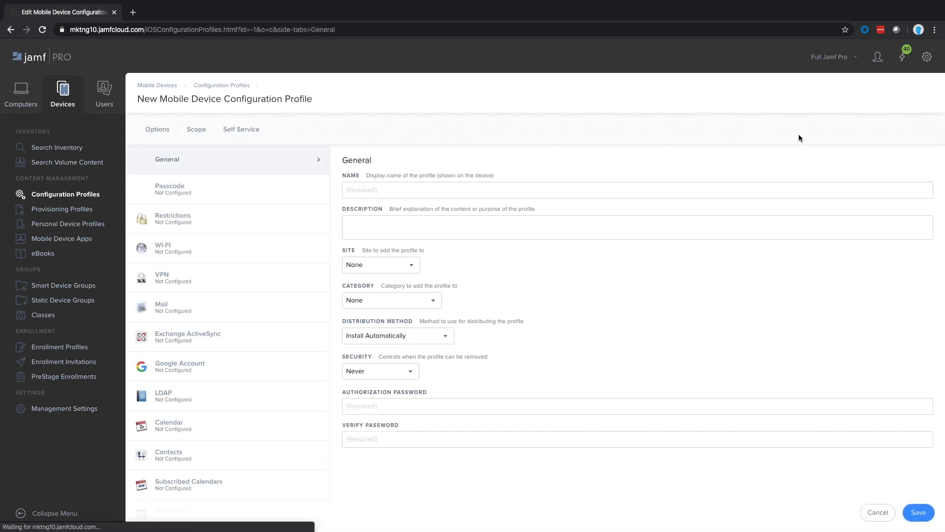
# Add a Restrictions payload to the mobile device profile and toggle the camera allowance
pyautogui.click(173, 218)
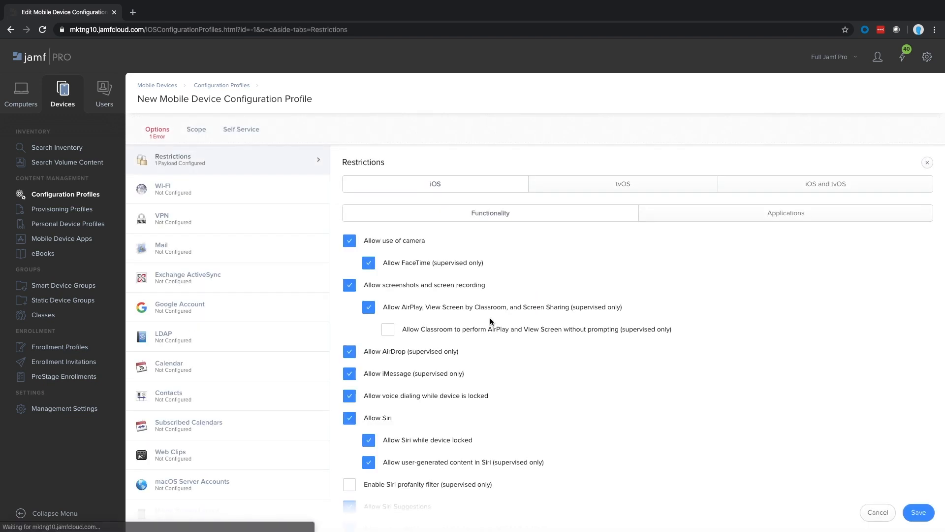
pyautogui.scroll(-3)
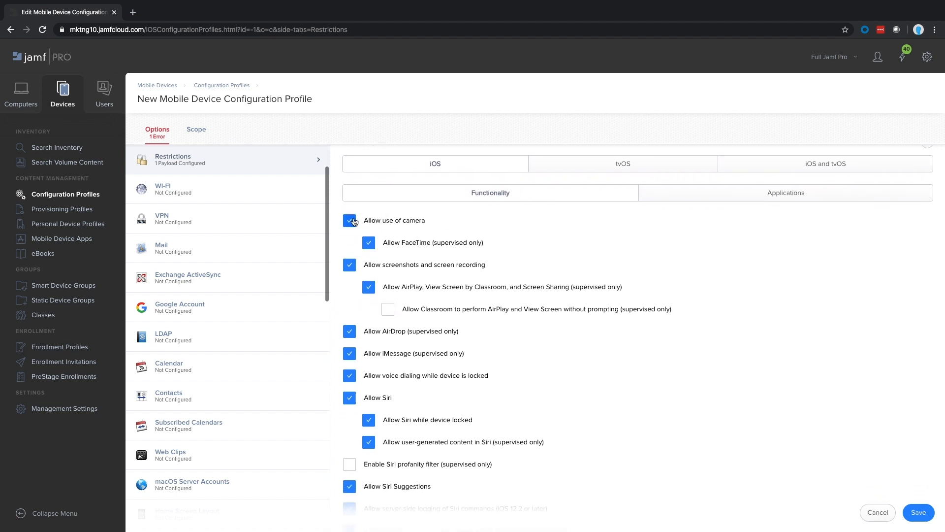
pyautogui.click(349, 220)
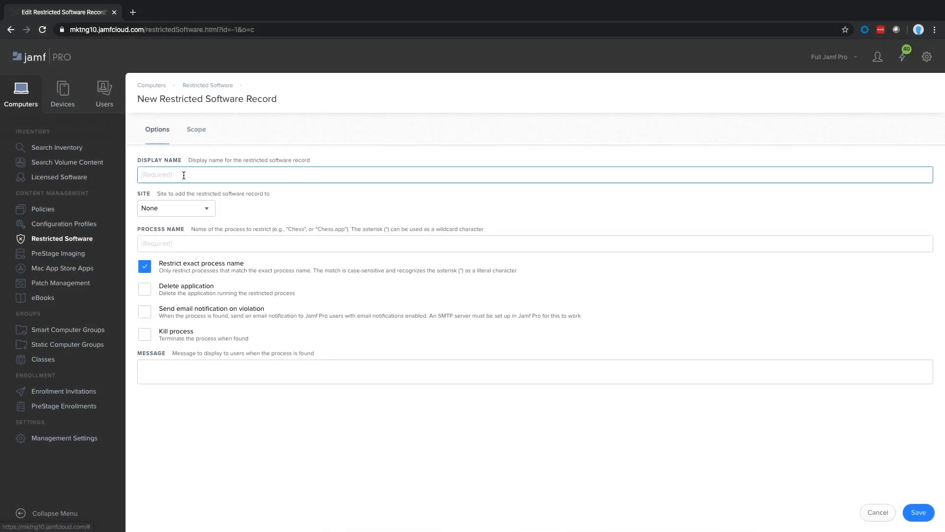
# Enable Delete application, Send email notification on violation, and Kill process for this record
pyautogui.click(175, 207)
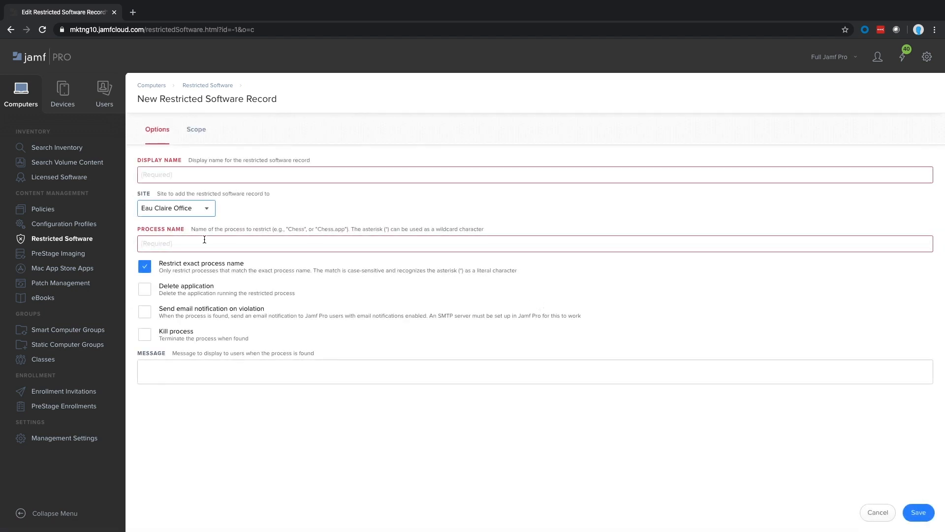
pyautogui.click(145, 290)
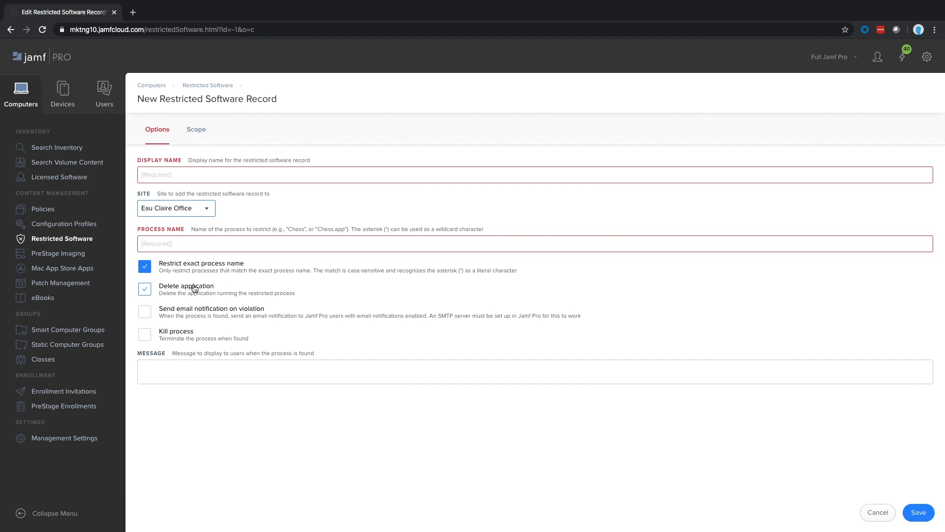
pyautogui.click(144, 289)
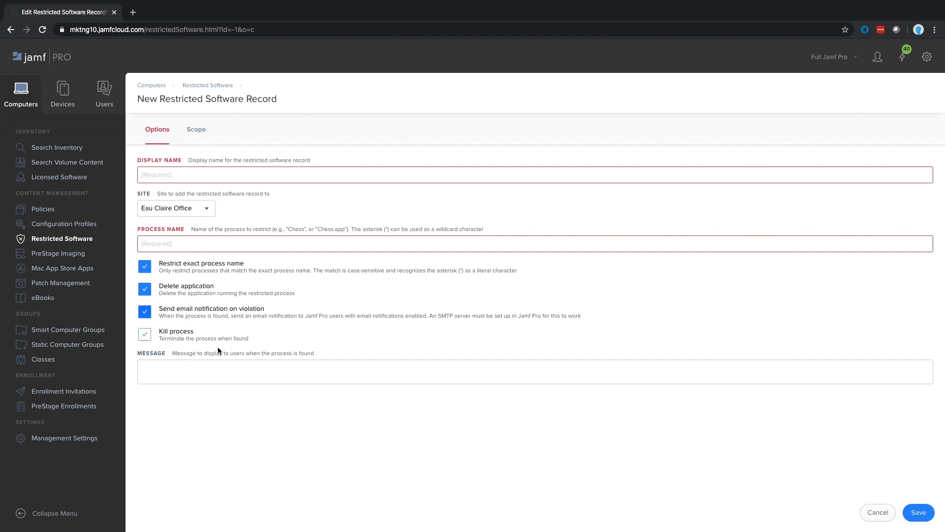
pyautogui.click(145, 334)
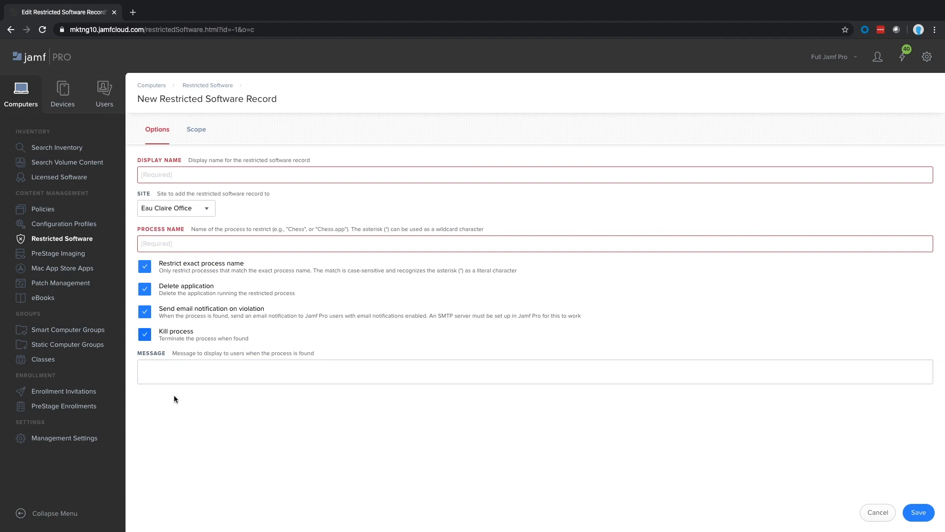
# Start editing Apple Configurator 2's Self Service settings in Mac App Store Apps
pyautogui.click(62, 268)
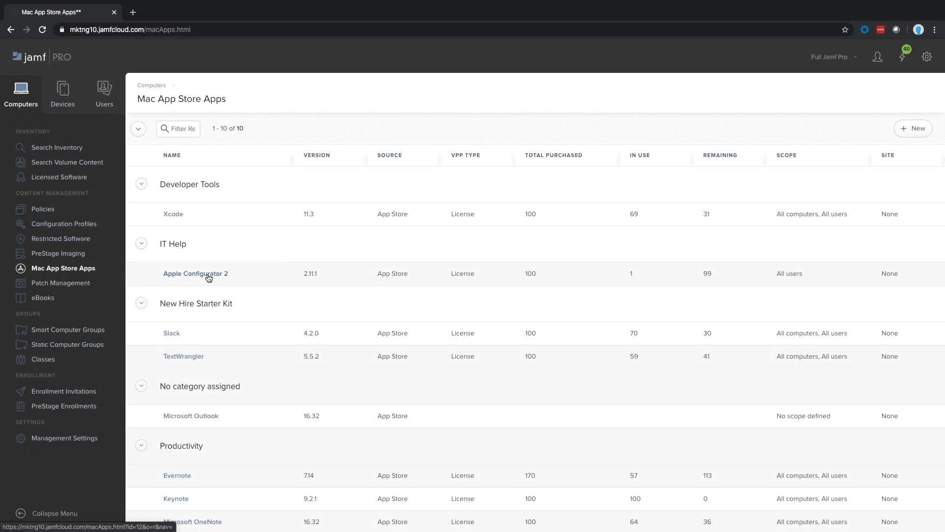
pyautogui.click(196, 274)
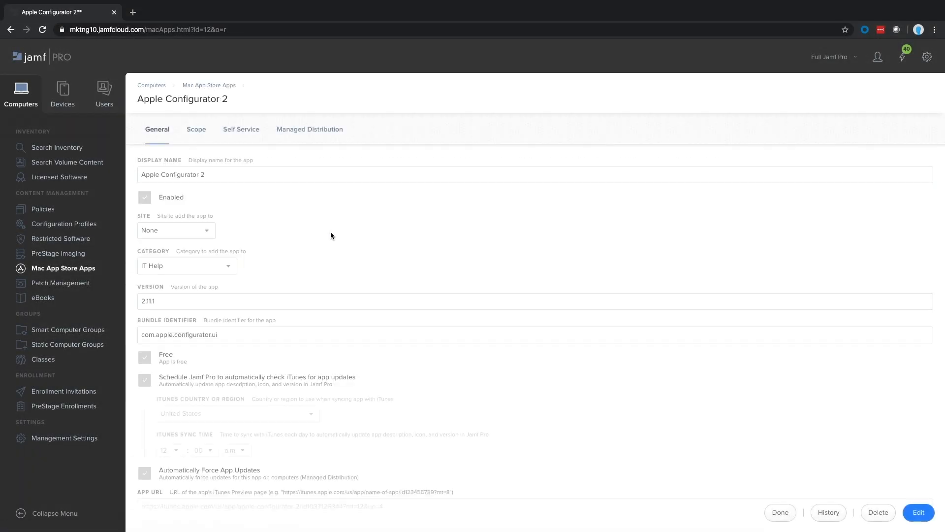
pyautogui.click(241, 129)
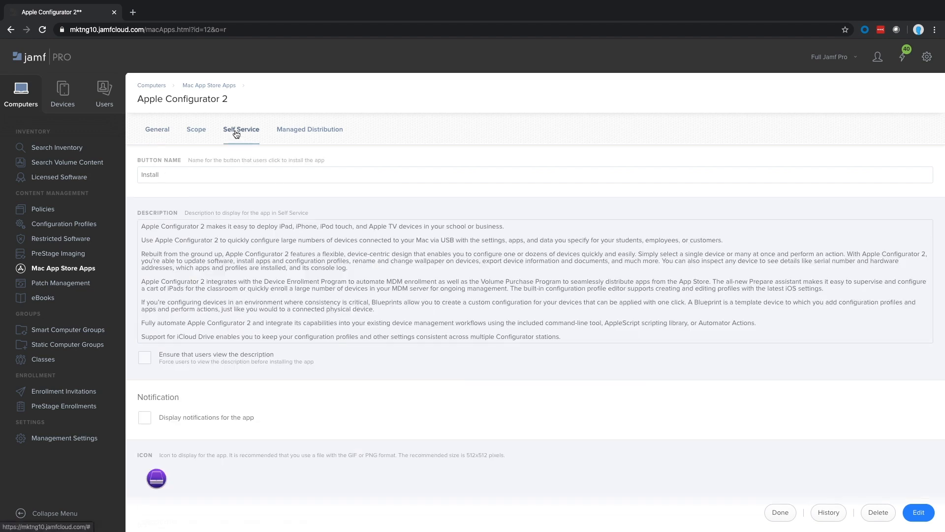
pyautogui.moveTo(706, 470)
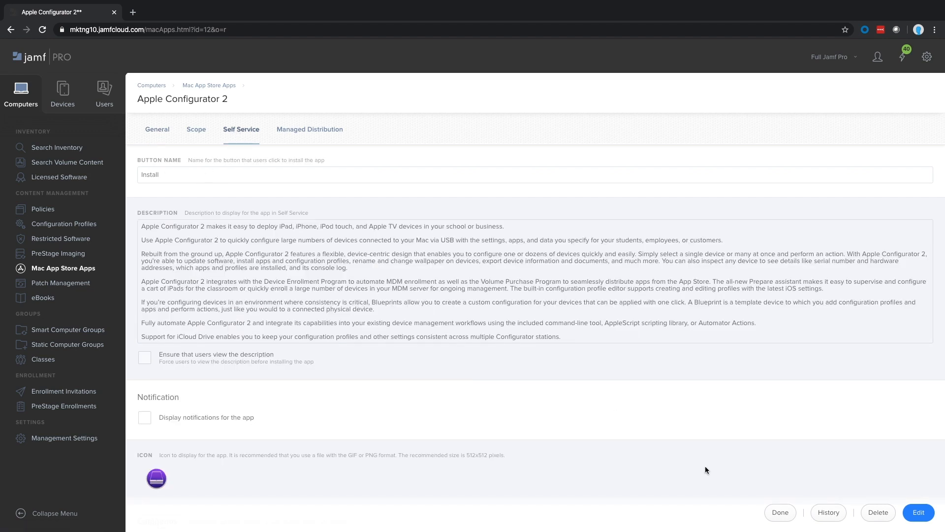
pyautogui.click(918, 512)
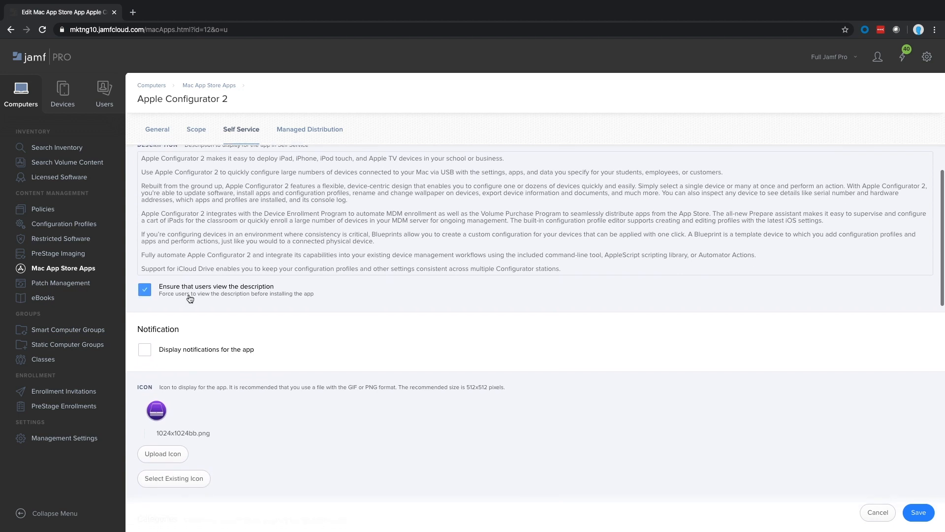
# Add Developer Tools to the app's Self Service Display In categories
pyautogui.scroll(-3)
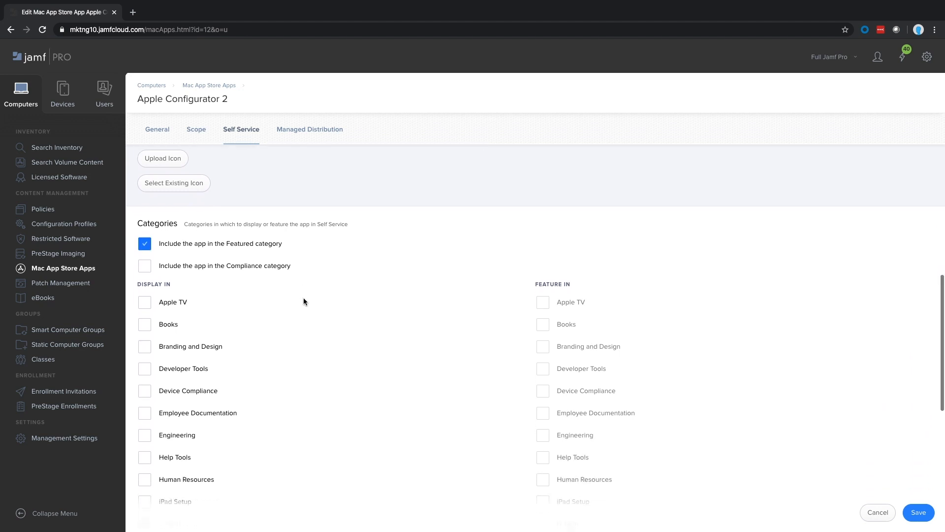
pyautogui.scroll(-3)
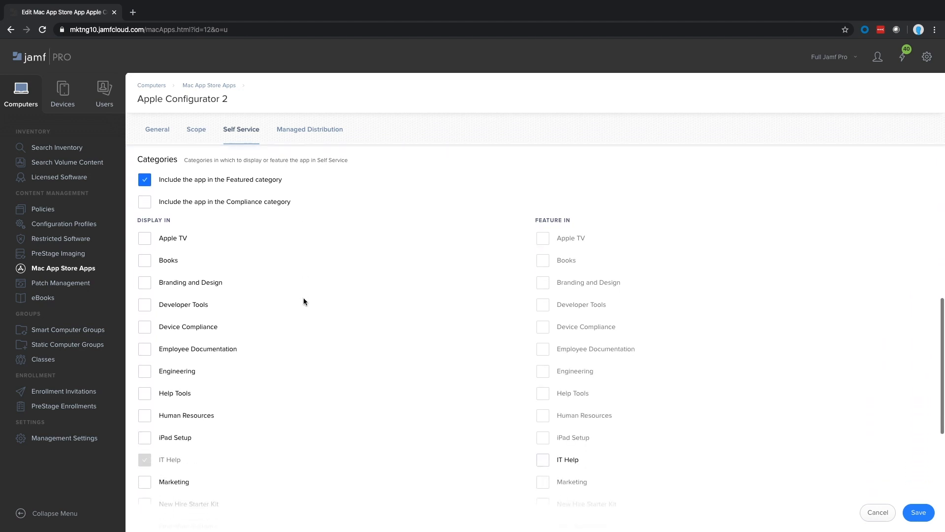
pyautogui.click(144, 292)
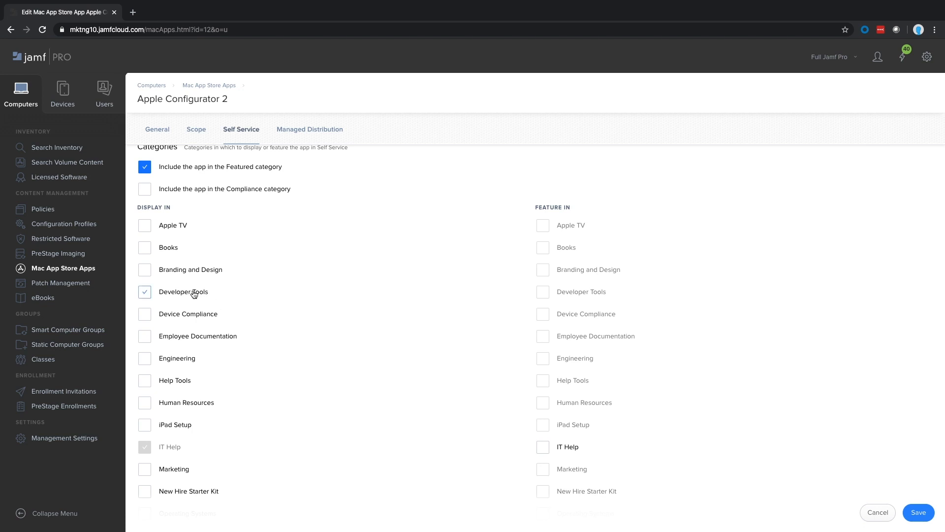
pyautogui.scroll(-3)
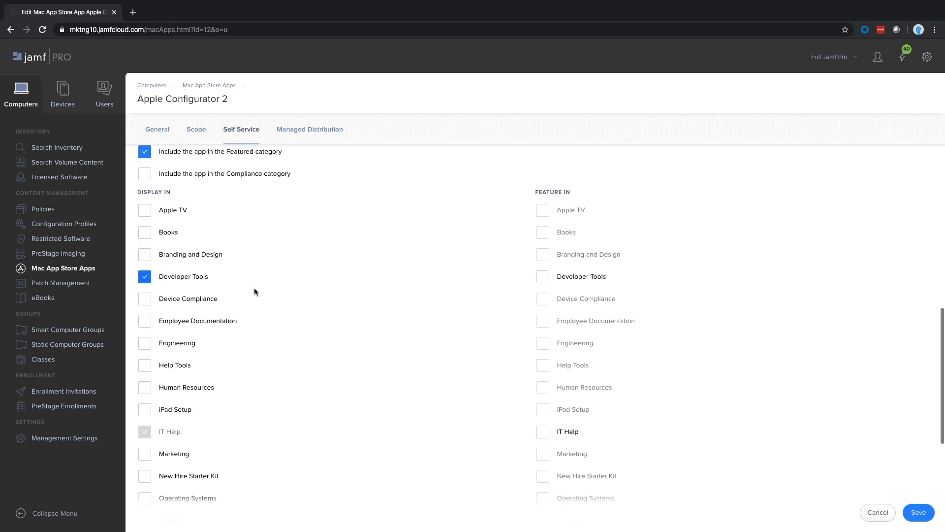
pyautogui.moveTo(907, 503)
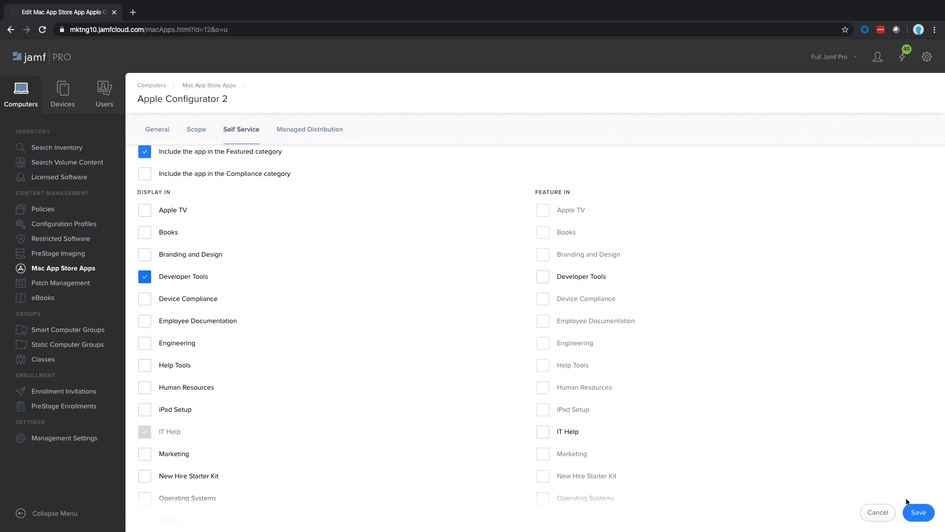